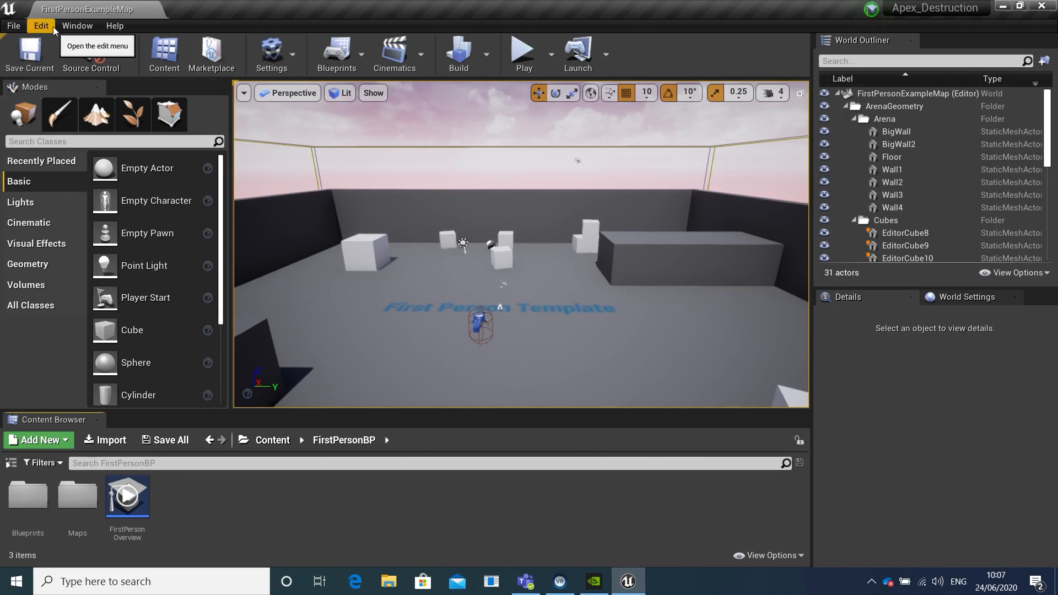
- Find 'apex' in the Plugins browser, enable Apex Destruction, and restart the editor
{"action": "left_click", "coordinate": [40, 26]}
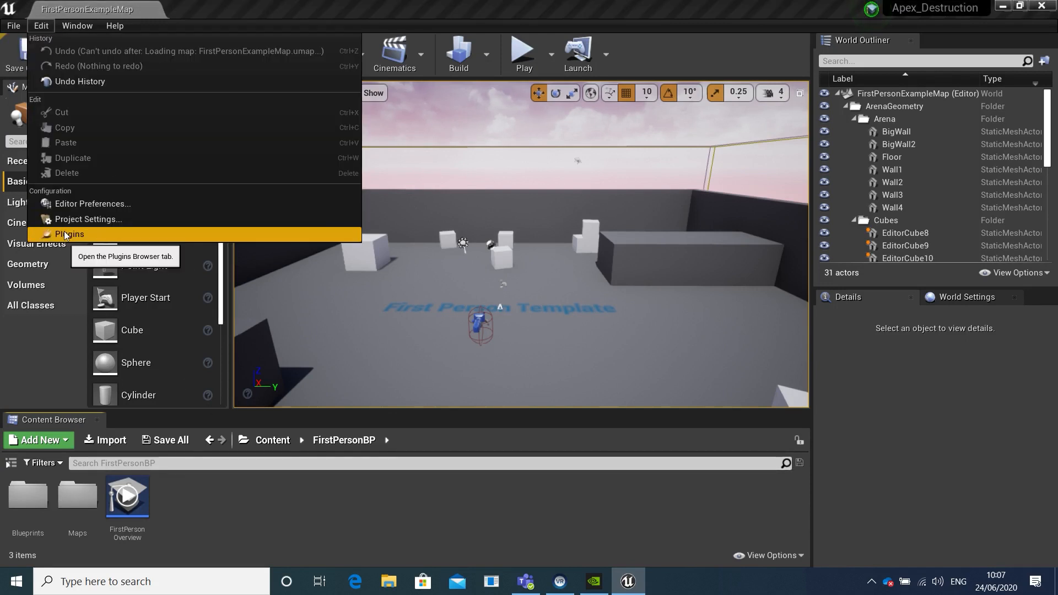
{"action": "left_click", "coordinate": [70, 234]}
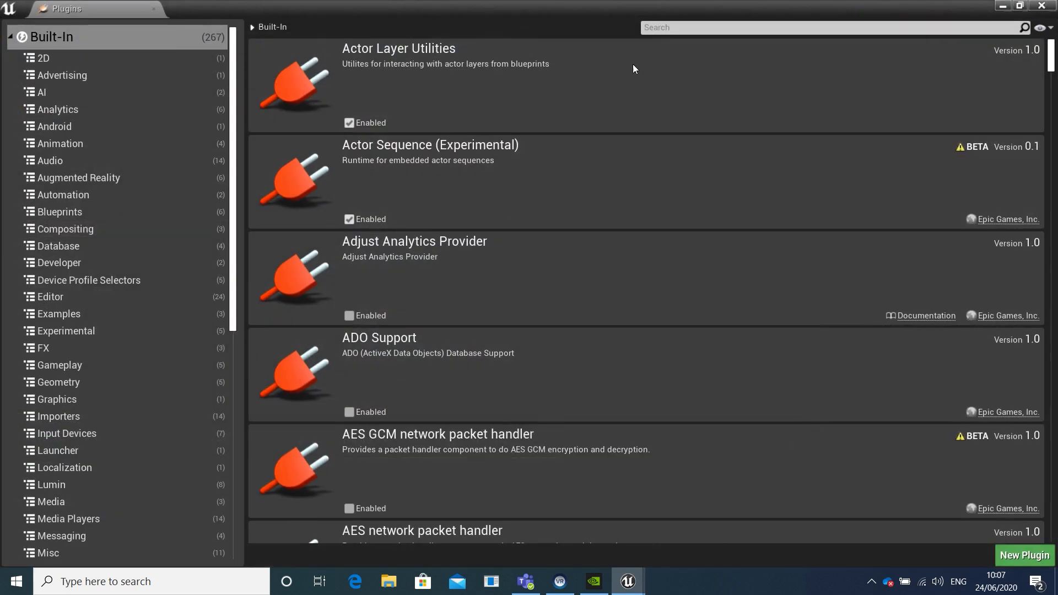
{"action": "type", "text": "ap"}
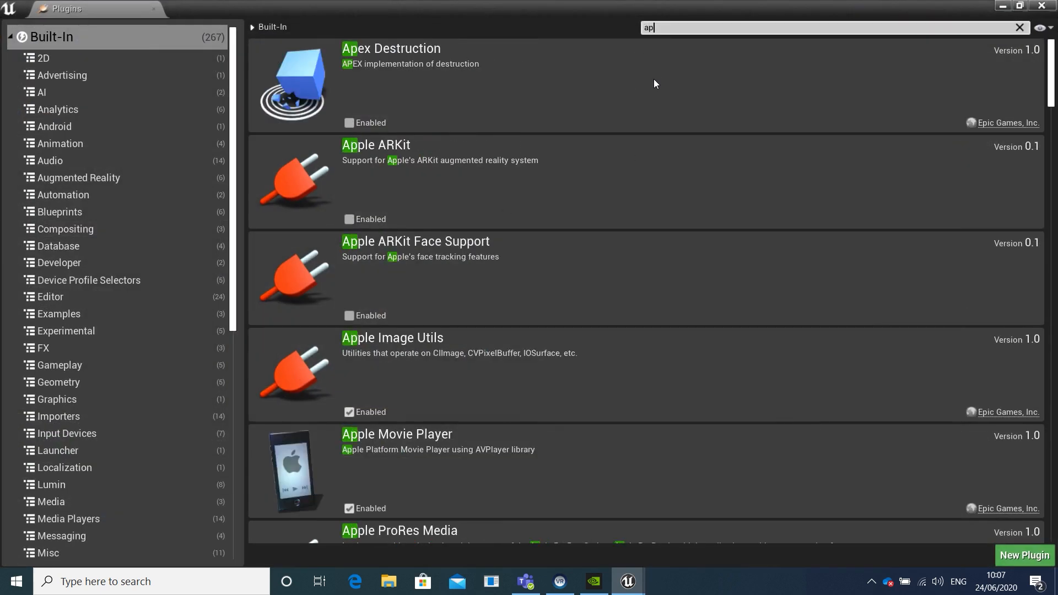
{"action": "type", "text": "ex"}
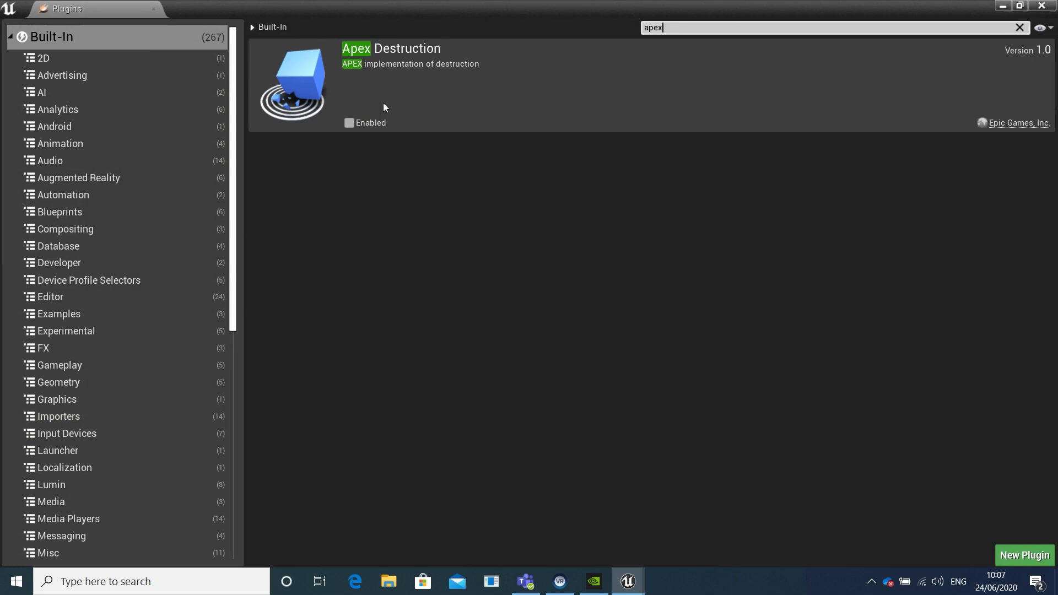
{"action": "mouse_move", "coordinate": [350, 123]}
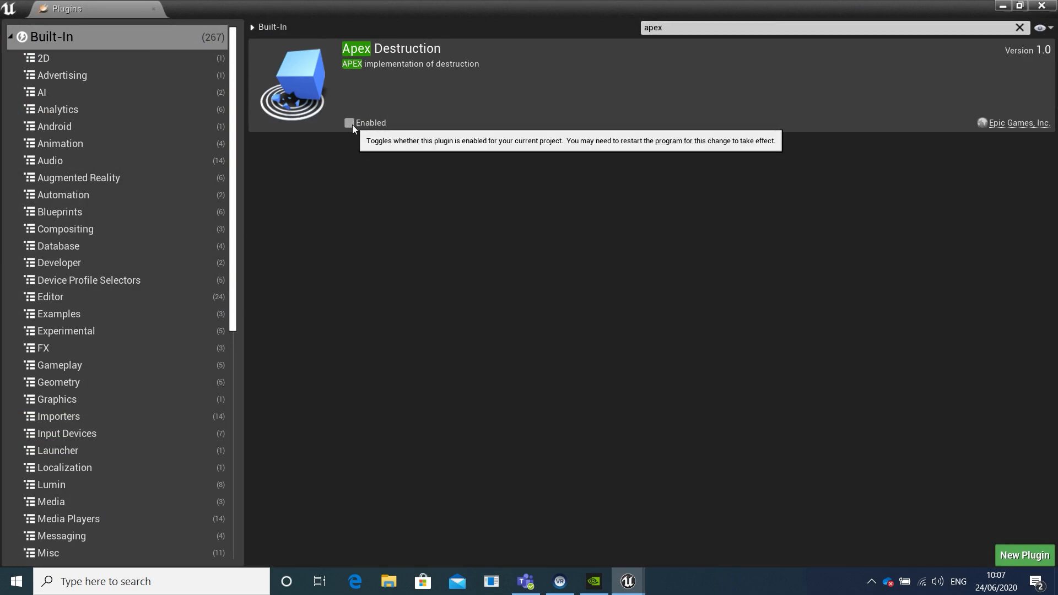
{"action": "left_click", "coordinate": [350, 122]}
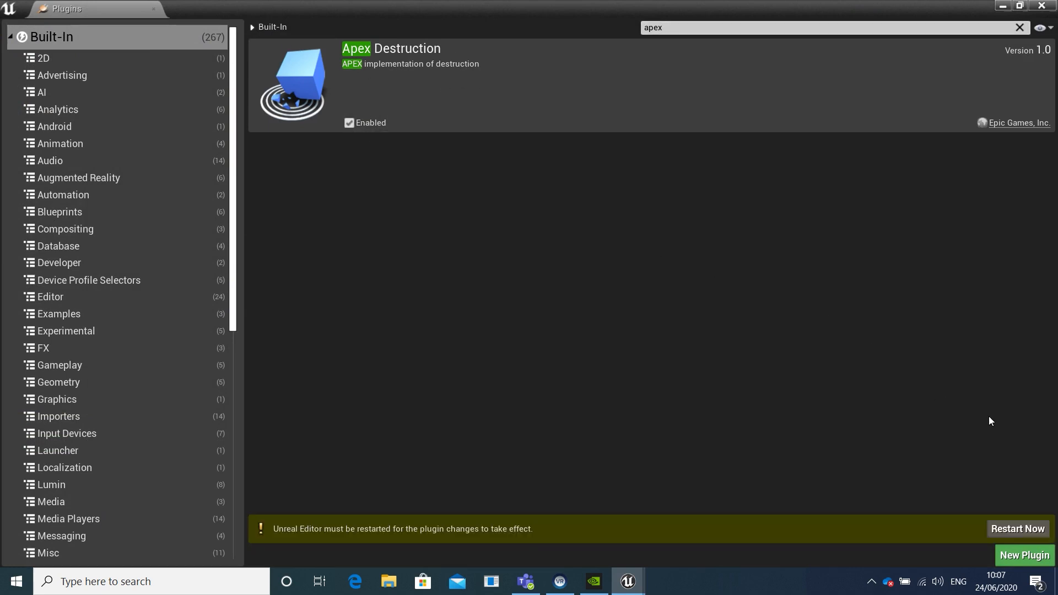
{"action": "left_click", "coordinate": [1017, 528]}
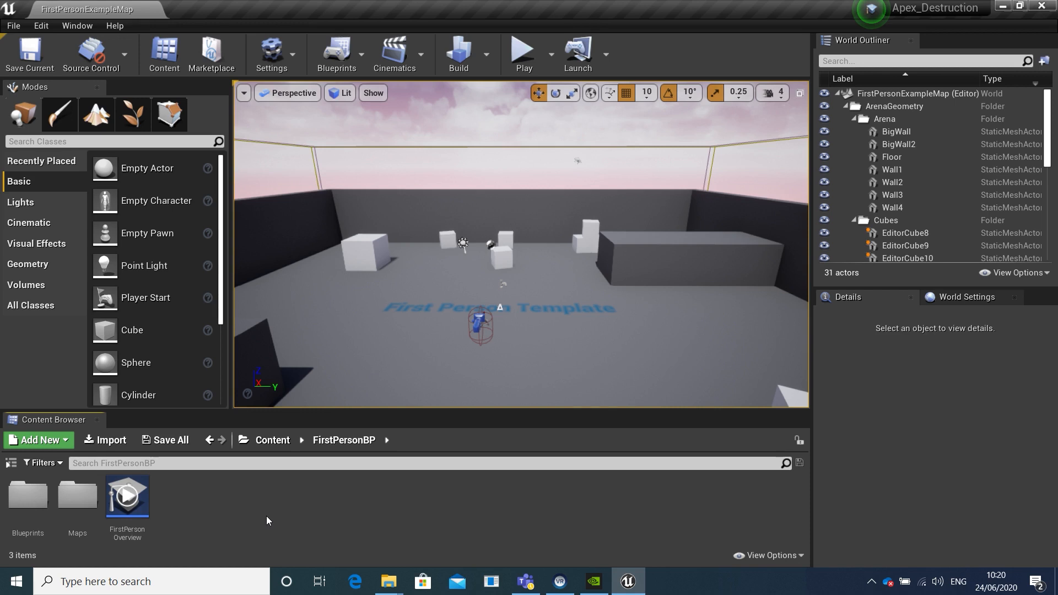
{"action": "mouse_move", "coordinate": [152, 336]}
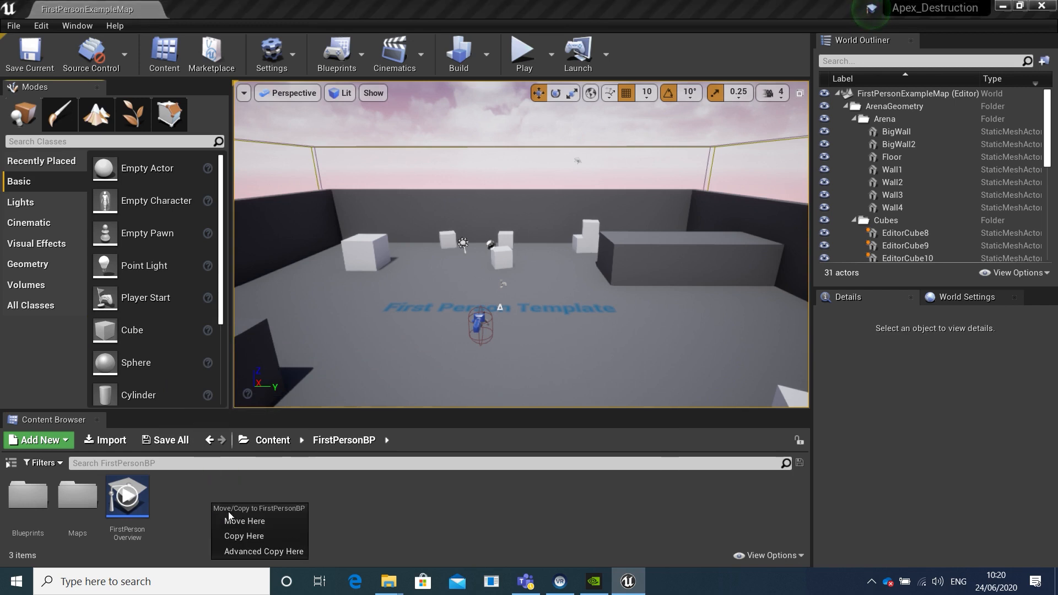
- Copy the Cube static mesh into FirstPersonBP and bring up the Cube asset's actions menu
{"action": "left_click", "coordinate": [244, 535]}
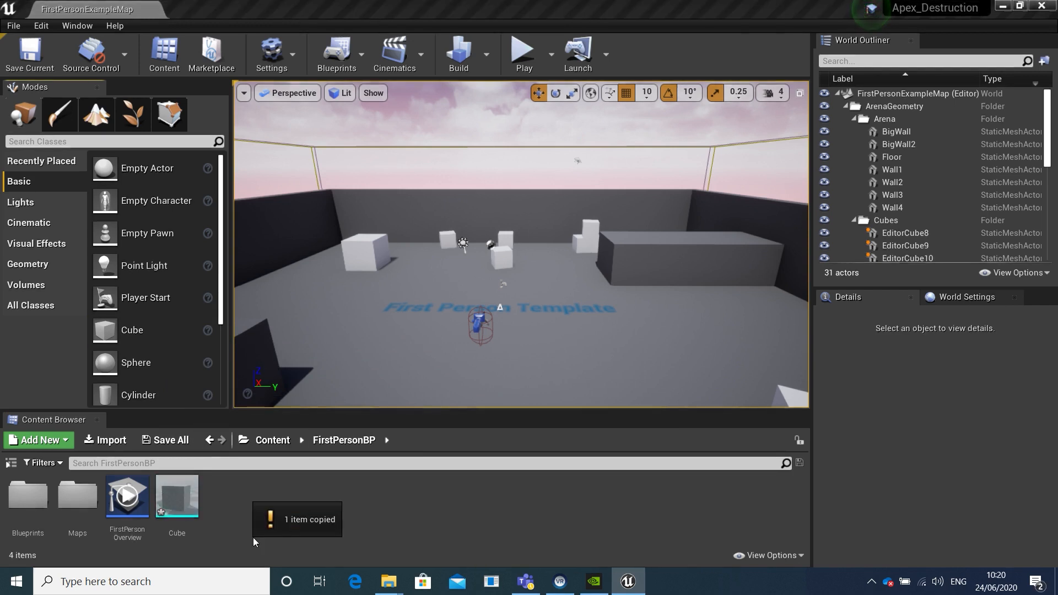
{"action": "mouse_move", "coordinate": [177, 497]}
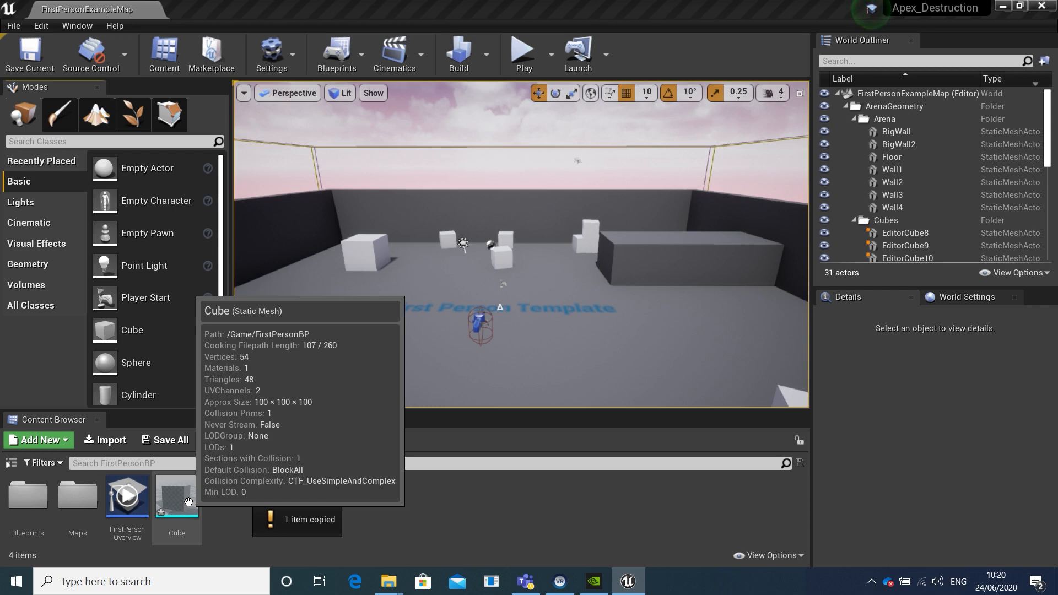
{"action": "right_click", "coordinate": [177, 496]}
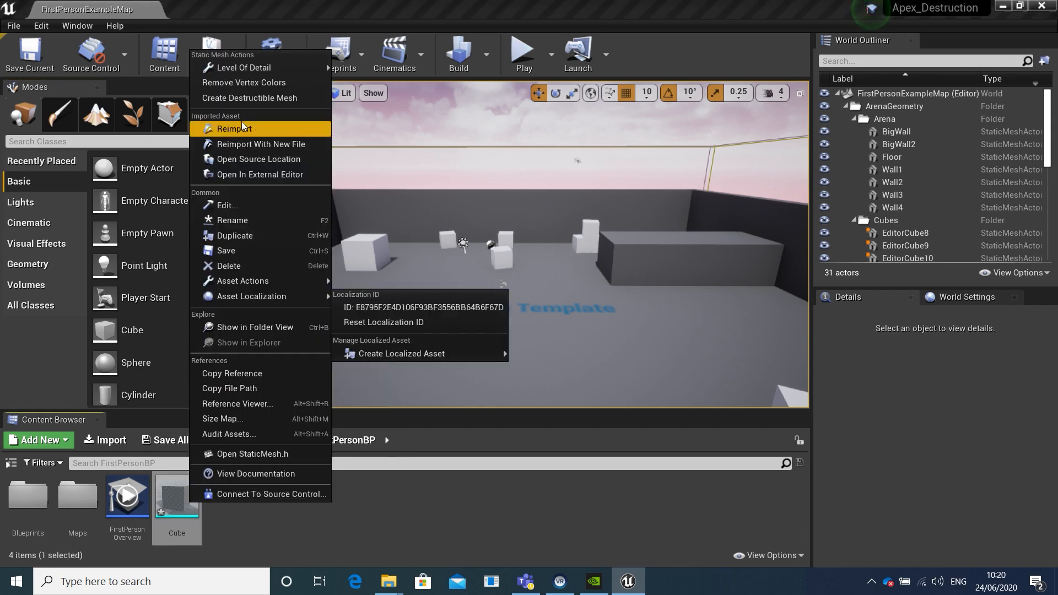
{"action": "mouse_move", "coordinate": [250, 98]}
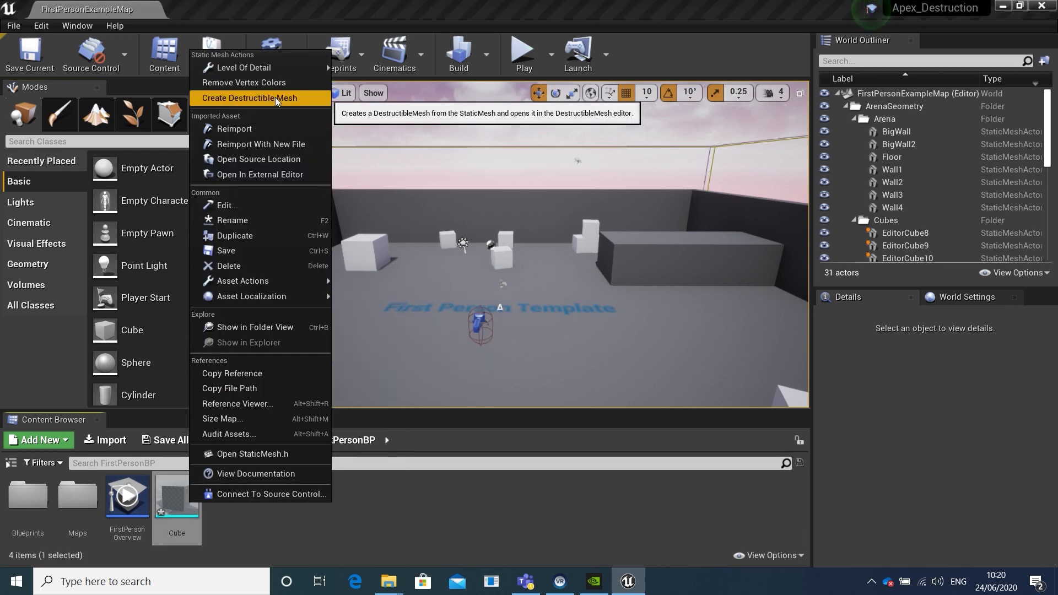
- Create Cube_DM with Damage Spread 1.0, Debris Lifetime Max 5.0 and Accumulate Damage enabled
{"action": "left_click", "coordinate": [251, 98]}
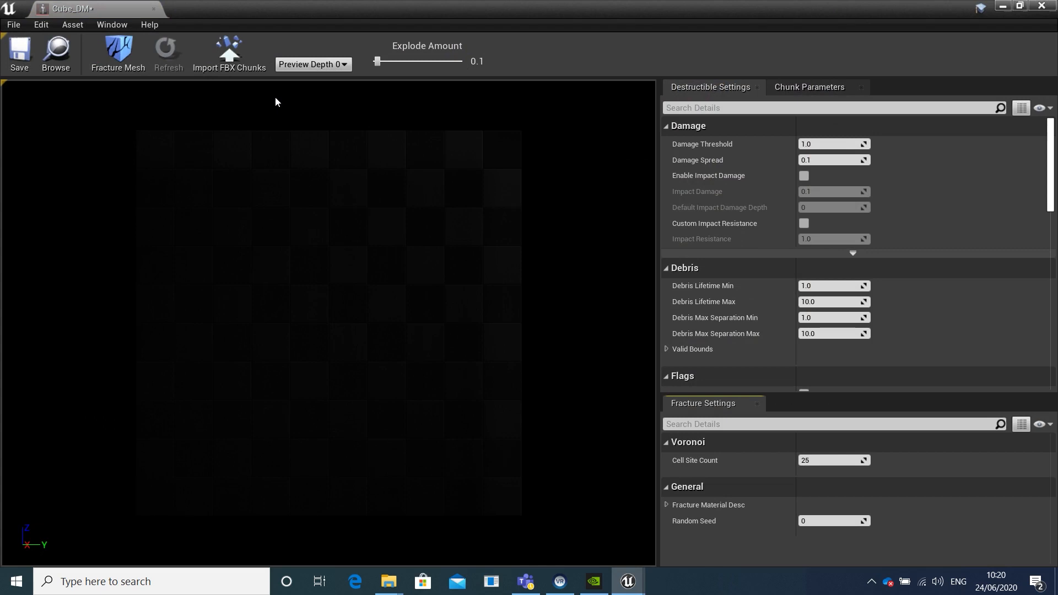
{"action": "mouse_move", "coordinate": [809, 155]}
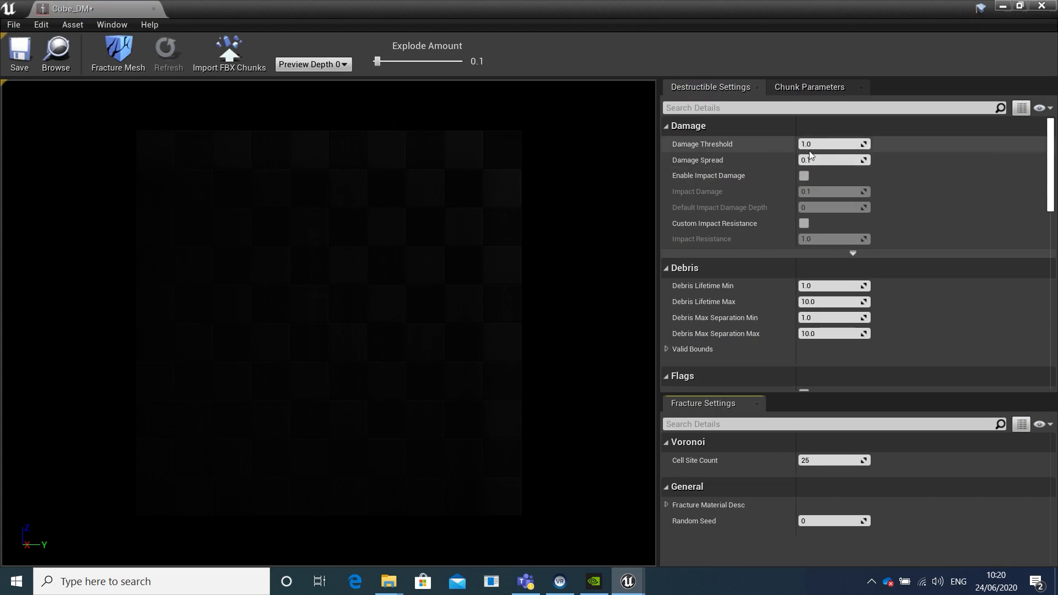
{"action": "mouse_move", "coordinate": [833, 160]}
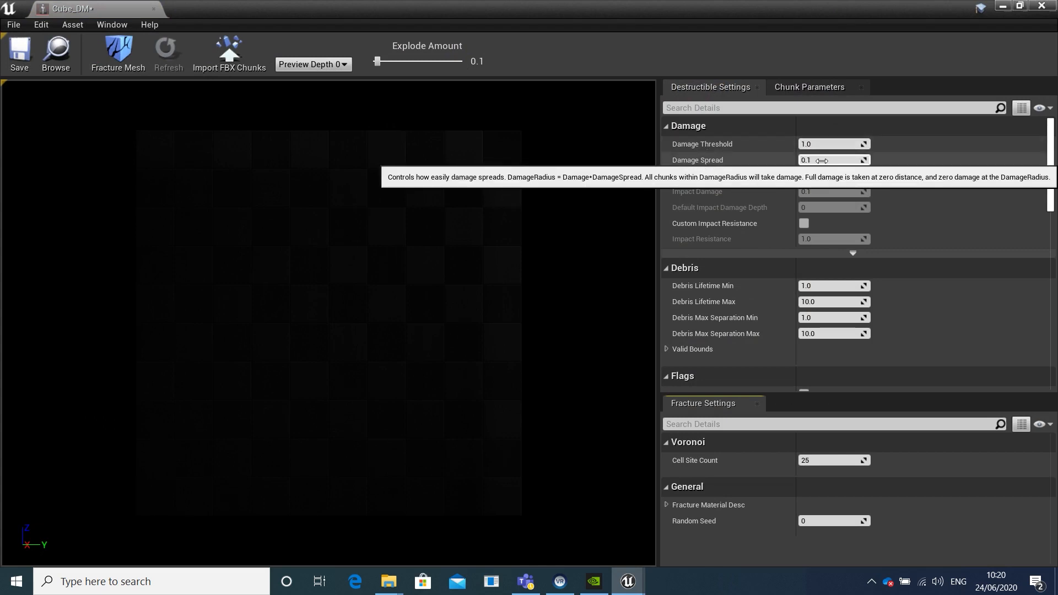
{"action": "left_click", "coordinate": [833, 159]}
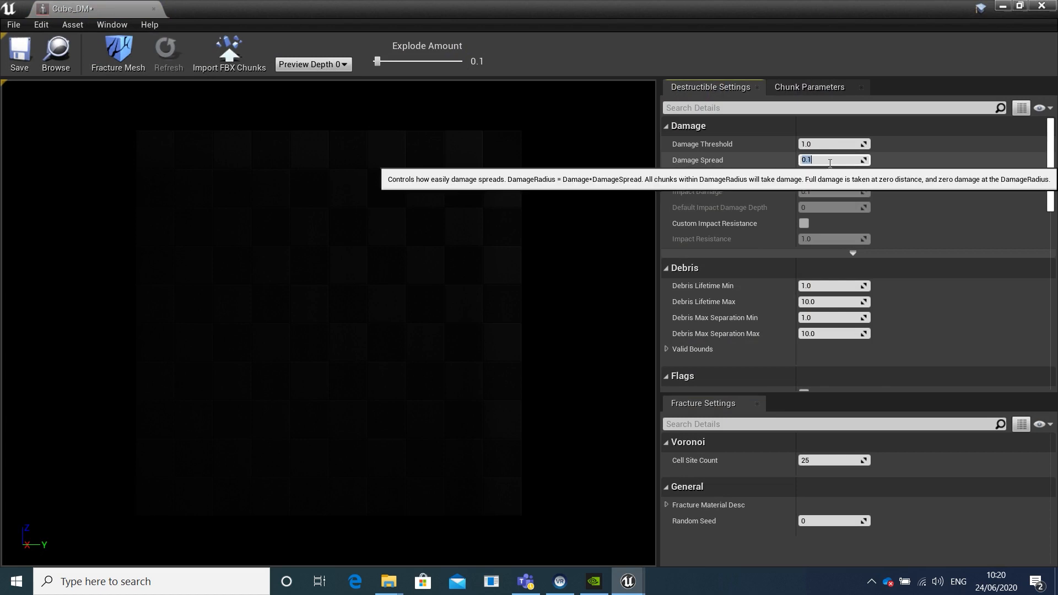
{"action": "type", "text": "1.0"}
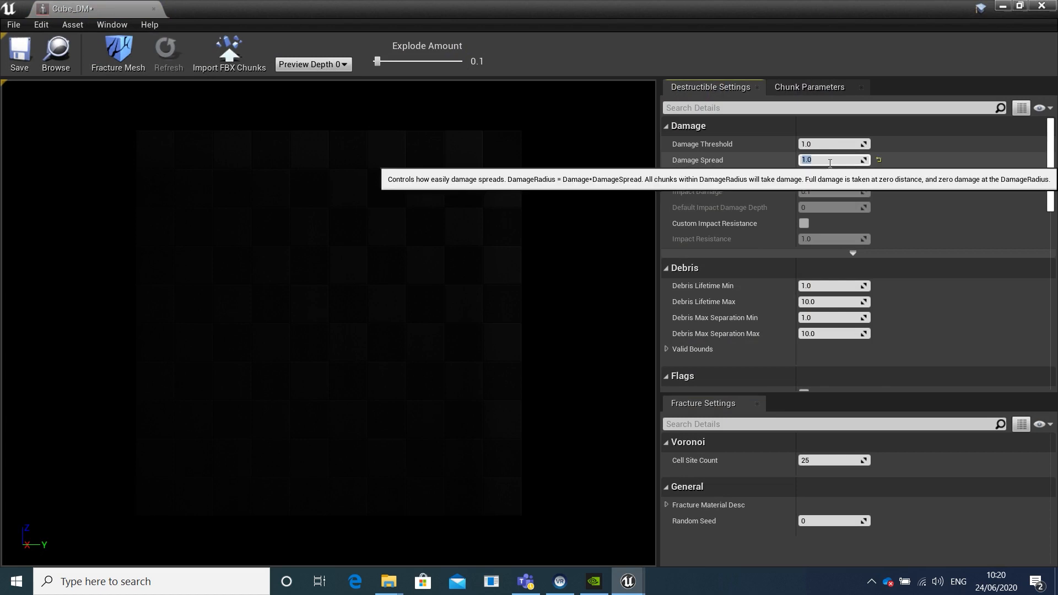
{"action": "mouse_move", "coordinate": [727, 182]}
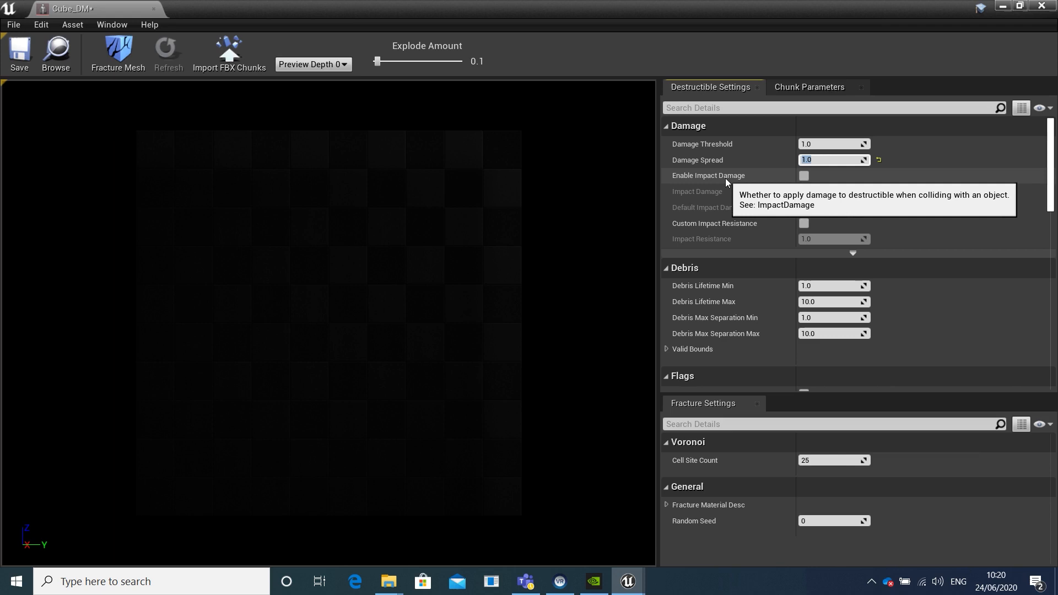
{"action": "mouse_move", "coordinate": [755, 201]}
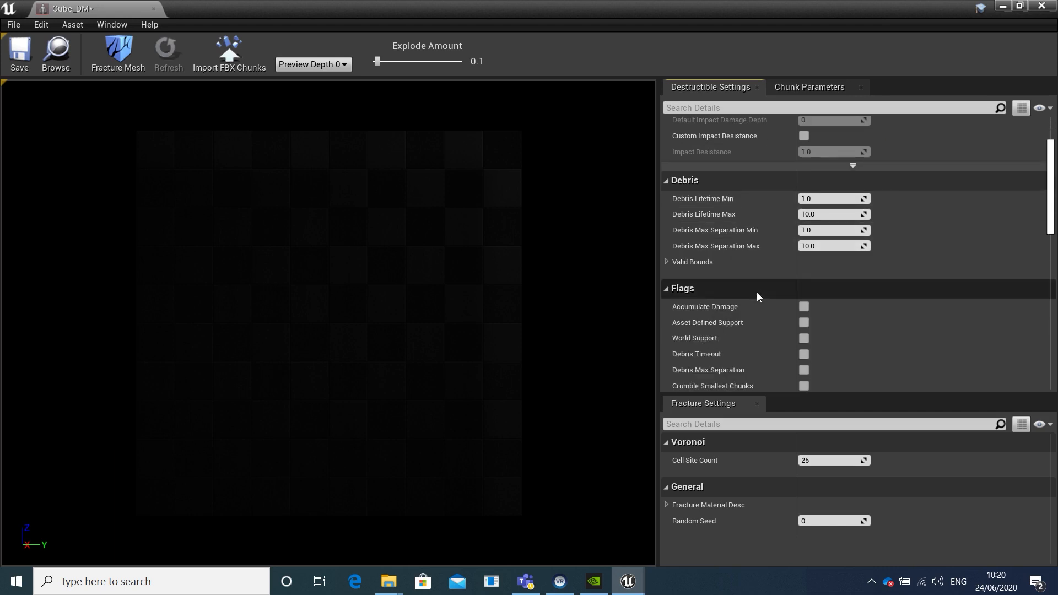
{"action": "mouse_move", "coordinate": [767, 227]}
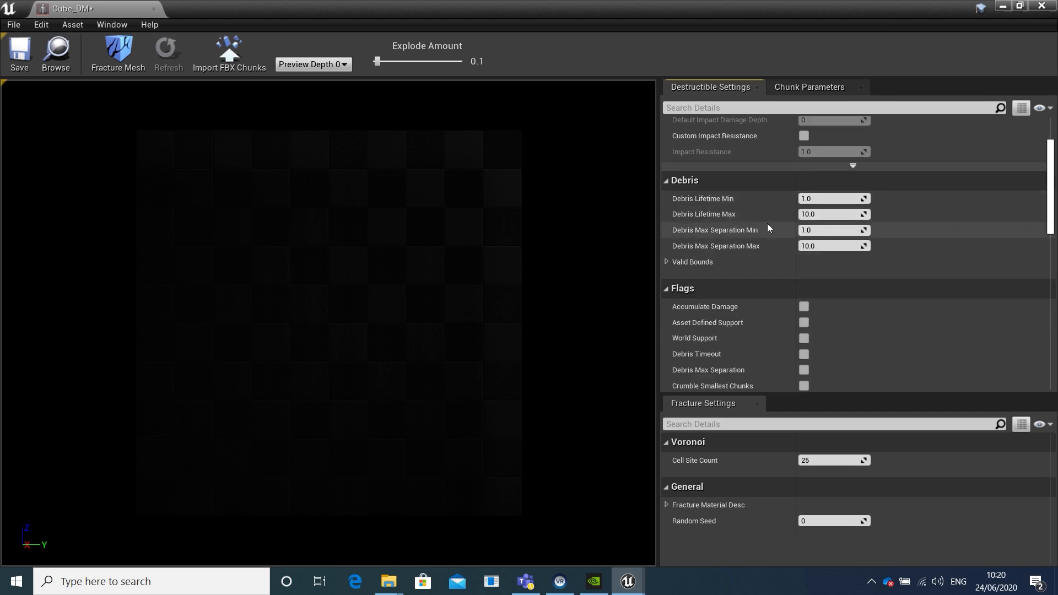
{"action": "left_click", "coordinate": [834, 214]}
{"action": "type", "text": "5"}
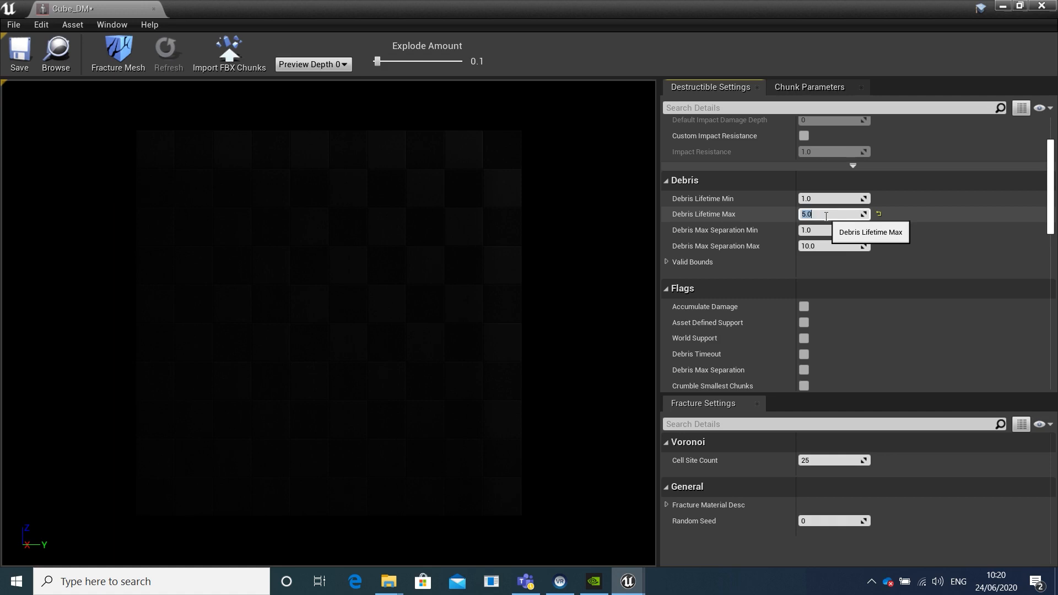
{"action": "mouse_move", "coordinate": [765, 280]}
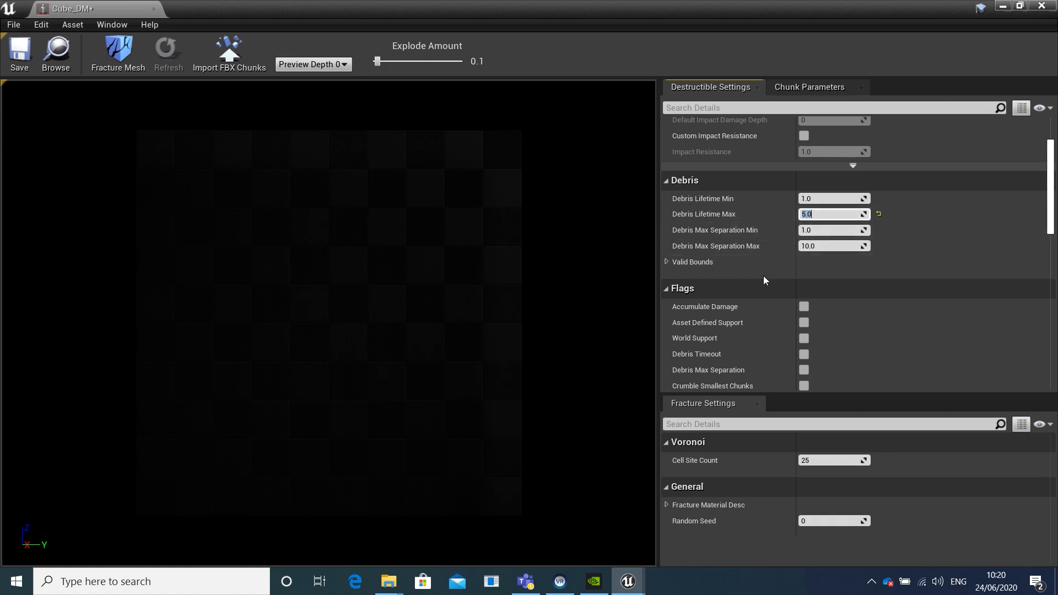
{"action": "mouse_move", "coordinate": [688, 311]}
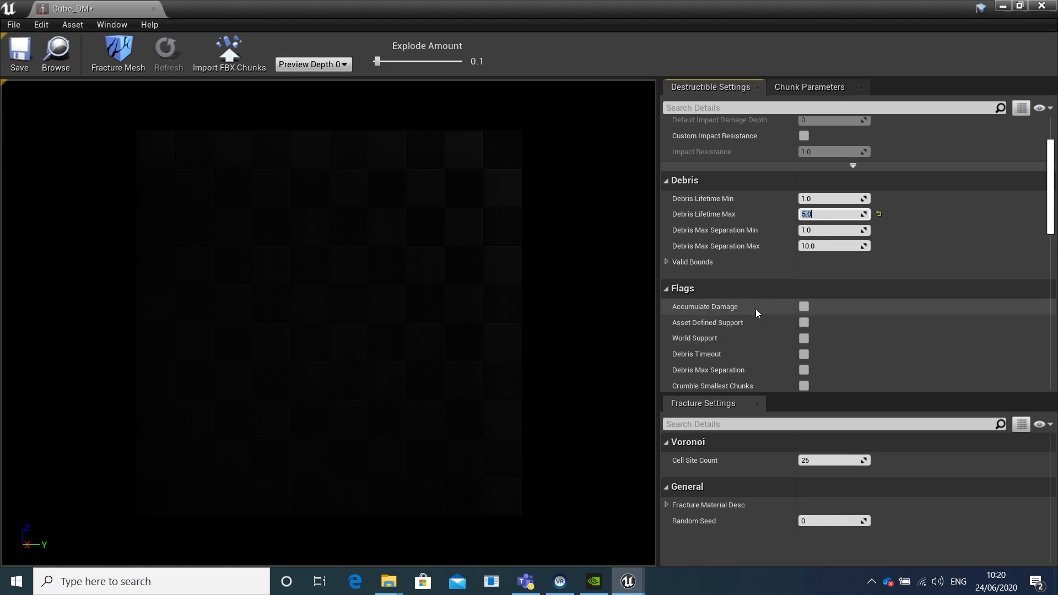
{"action": "left_click", "coordinate": [803, 307]}
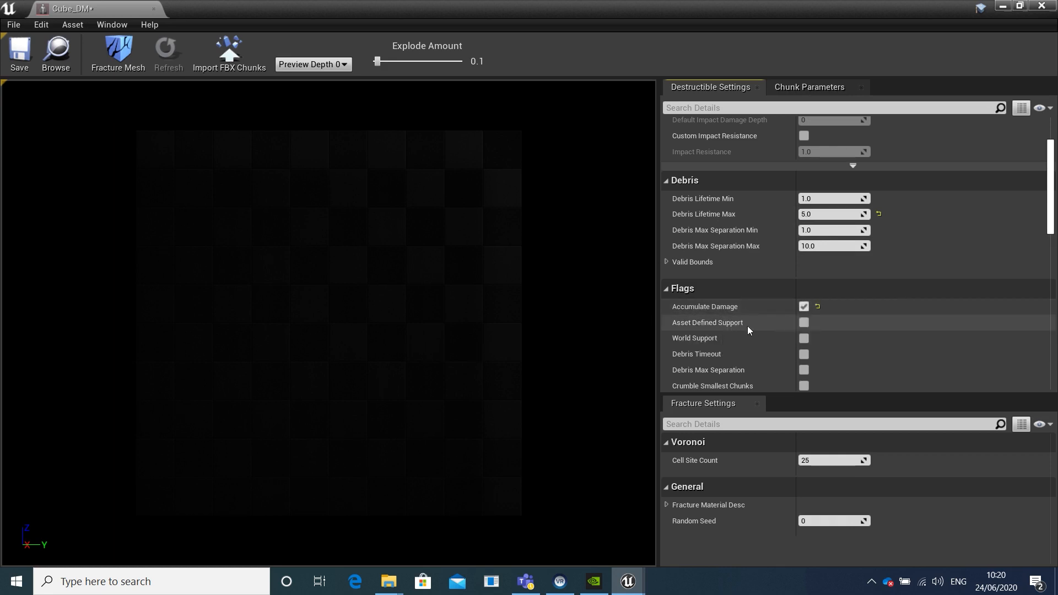
- Tick Debris Timeout and Enable Debris for Cube_DM, with Debris Depth 1
{"action": "scroll", "scroll_direction": "down", "scroll_amount": 3}
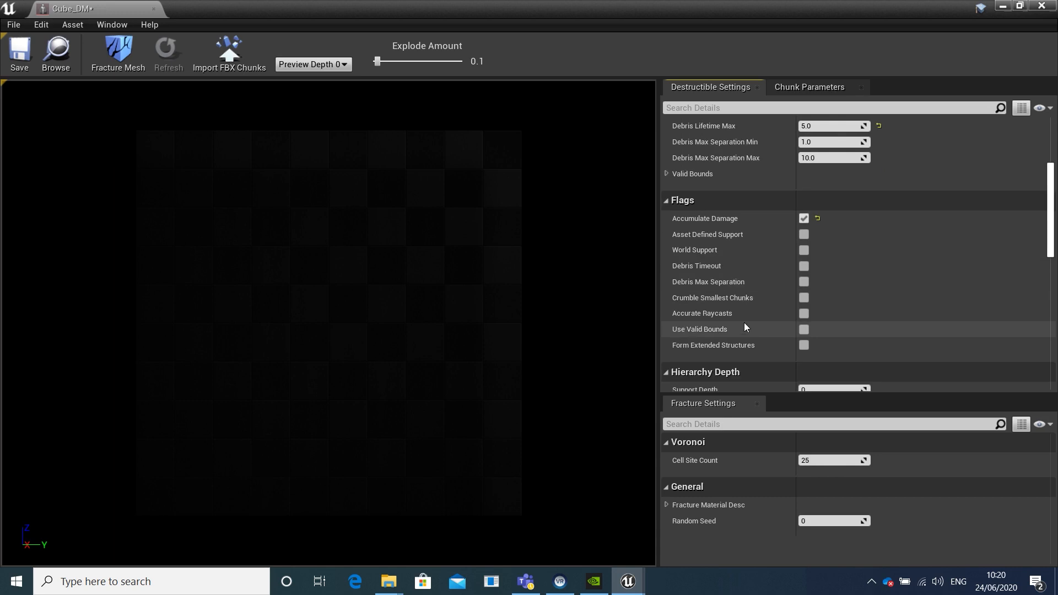
{"action": "mouse_move", "coordinate": [801, 265]}
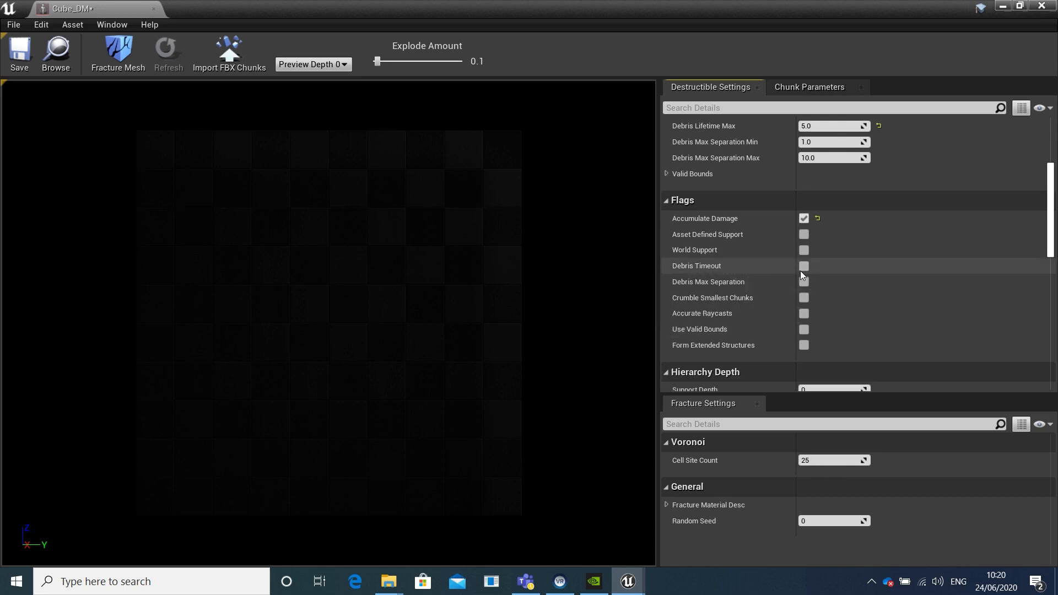
{"action": "left_click", "coordinate": [803, 265]}
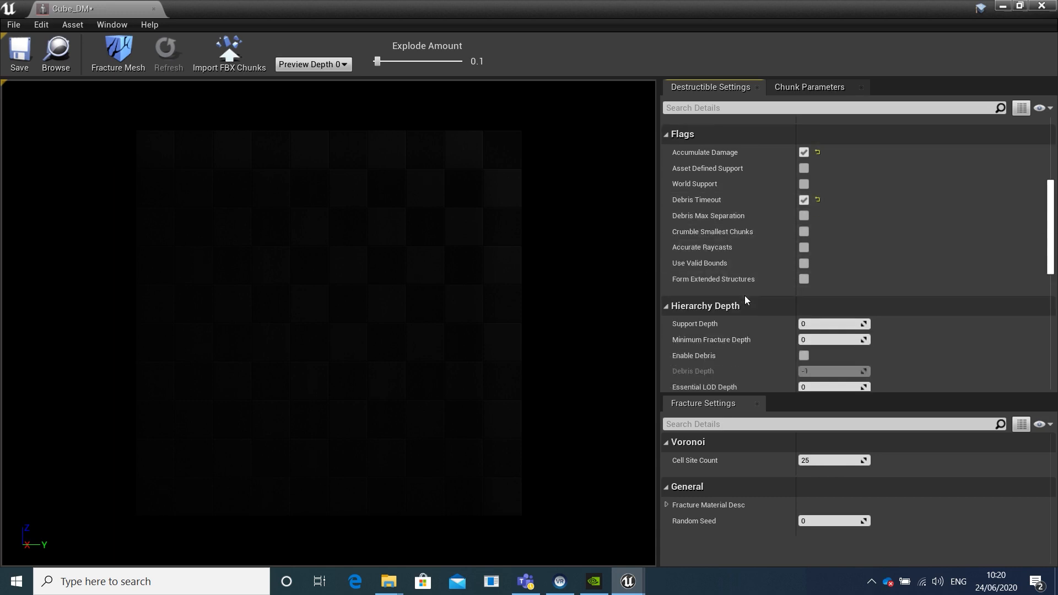
{"action": "scroll", "scroll_direction": "down", "scroll_amount": 3}
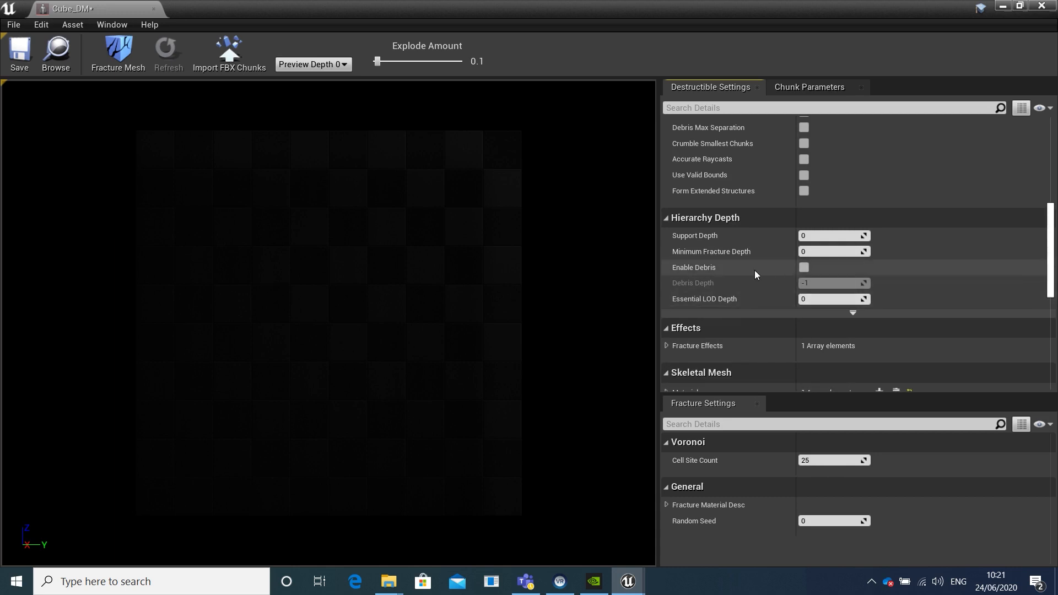
{"action": "left_click", "coordinate": [803, 267]}
{"action": "type", "text": "1"}
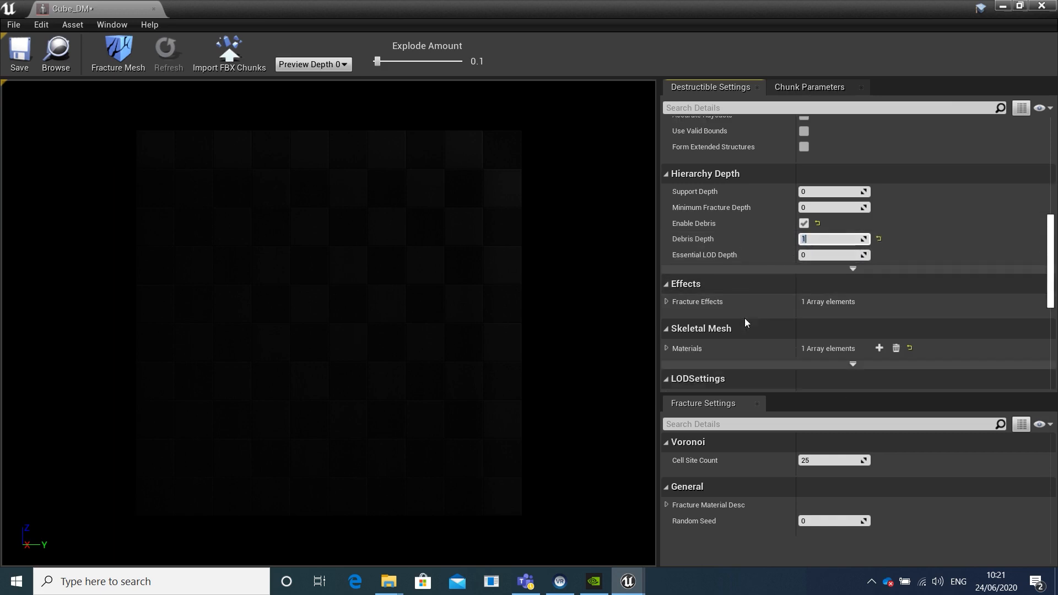
{"action": "scroll", "scroll_direction": "down", "scroll_amount": 3}
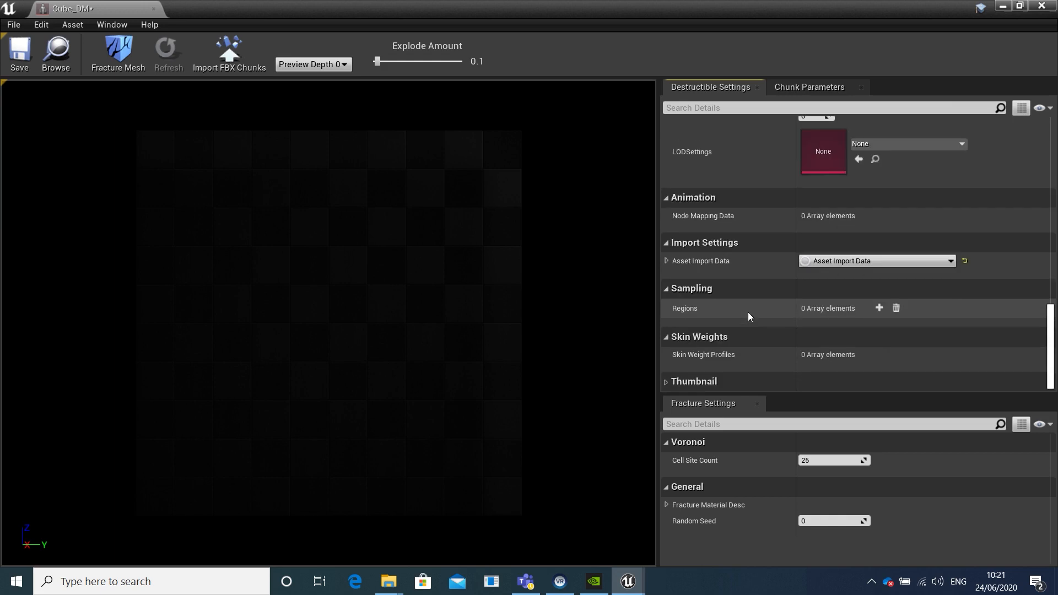
{"action": "scroll", "scroll_direction": "up", "scroll_amount": 3}
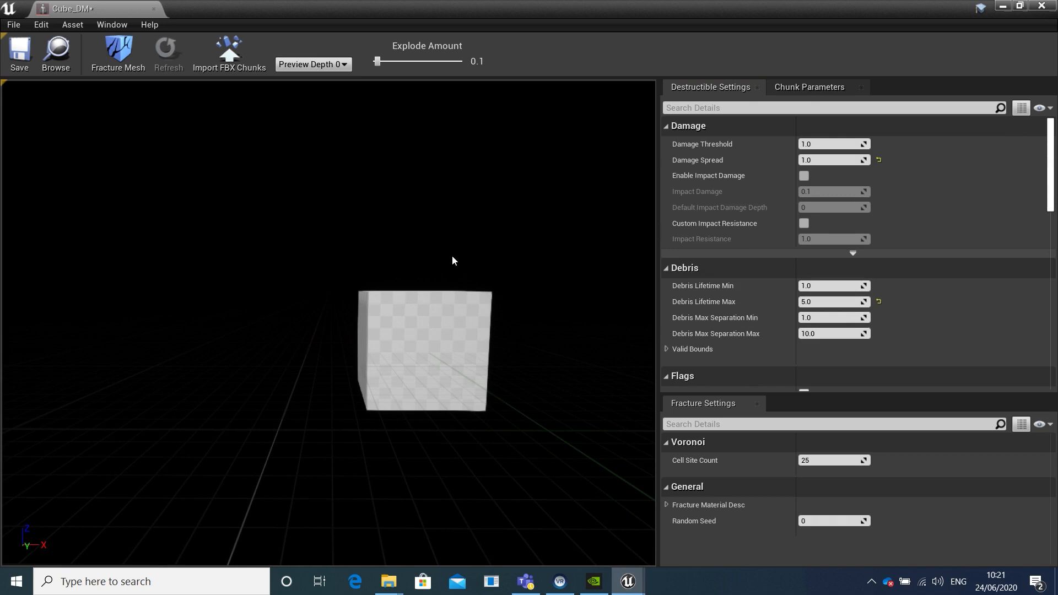
- Save Cube_DM and preview depth-1 chunks exploding to 3.5, then settling to 0.4
{"action": "left_click", "coordinate": [117, 53]}
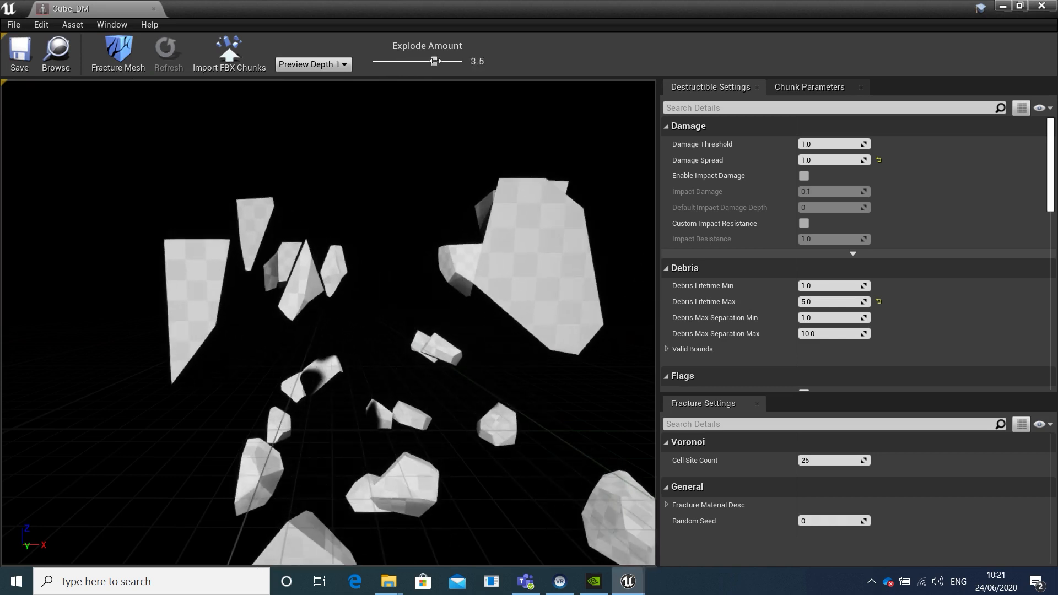
{"action": "left_click_drag", "start_coordinate": [436, 61], "coordinate": [416, 61]}
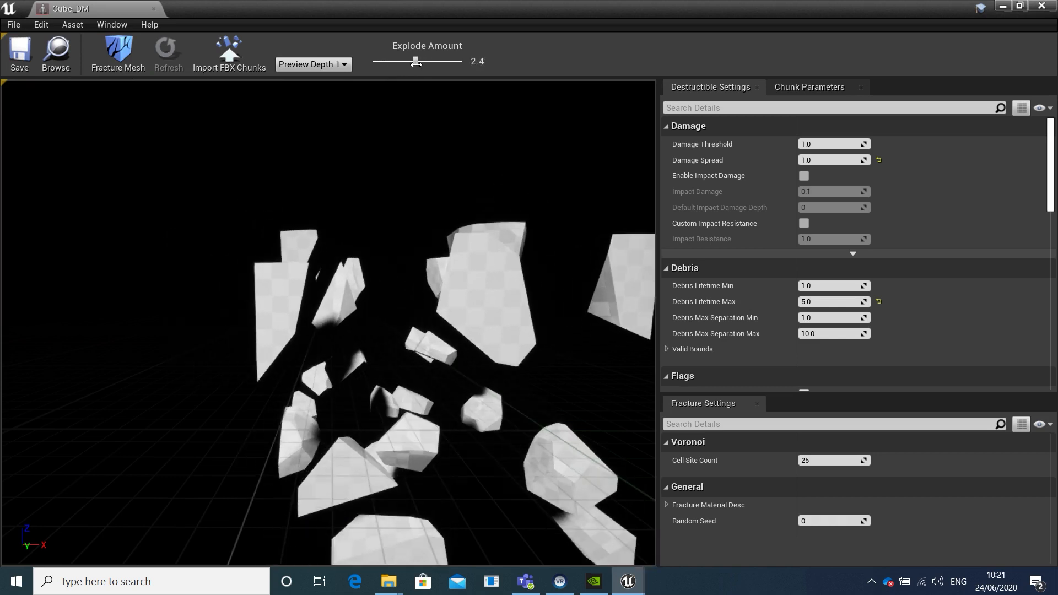
{"action": "left_click_drag", "start_coordinate": [415, 61], "coordinate": [382, 62]}
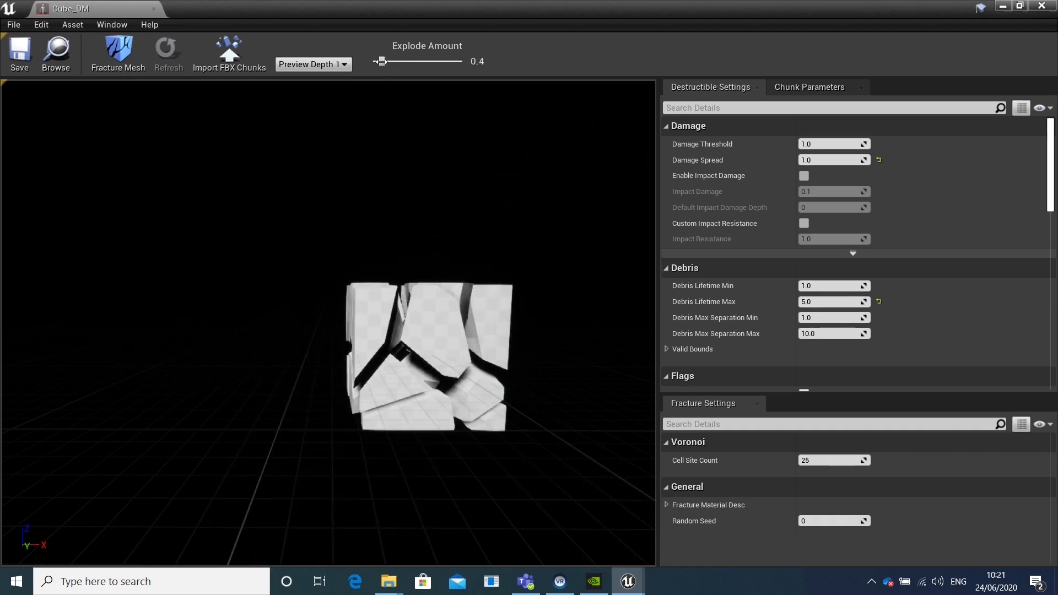
{"action": "left_click_drag", "start_coordinate": [383, 61], "coordinate": [379, 61]}
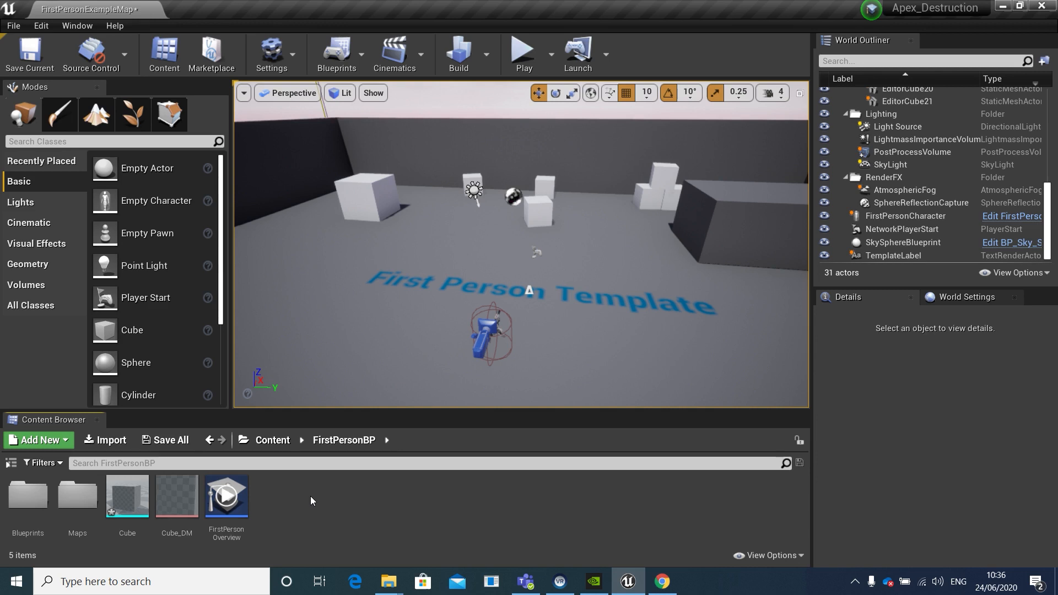
- Place a Radial Force Actor found by searching 'radial' and start converting it to a Blueprint
{"action": "left_click", "coordinate": [111, 141]}
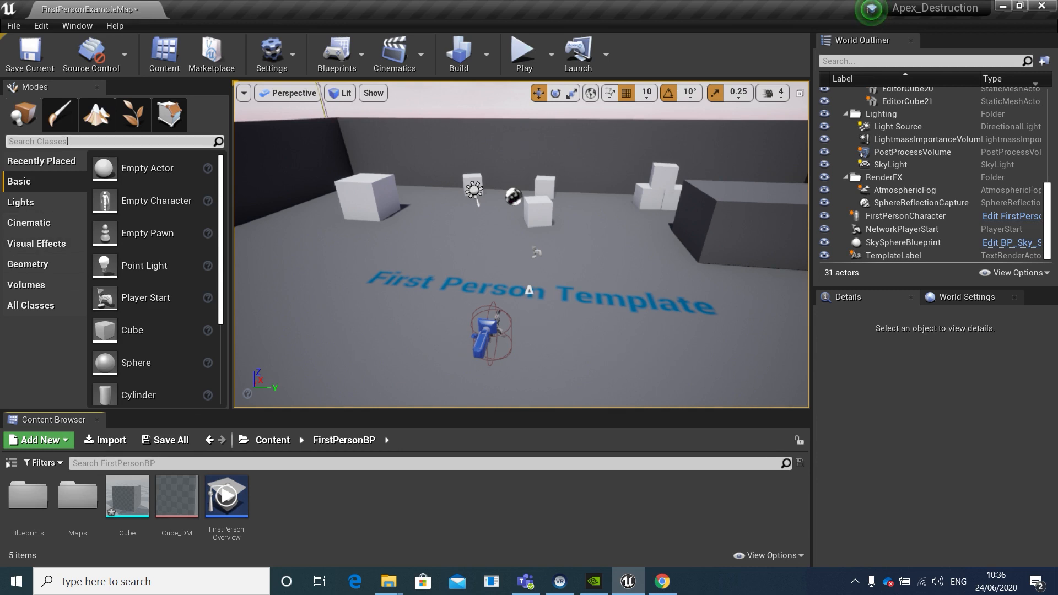
{"action": "type", "text": "radia"}
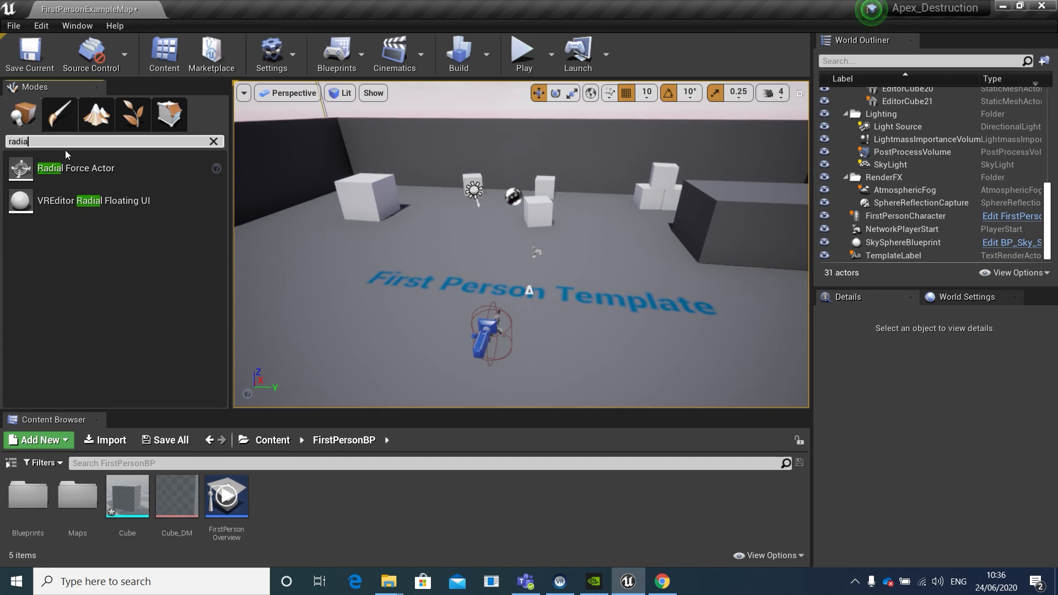
{"action": "mouse_move", "coordinate": [76, 168]}
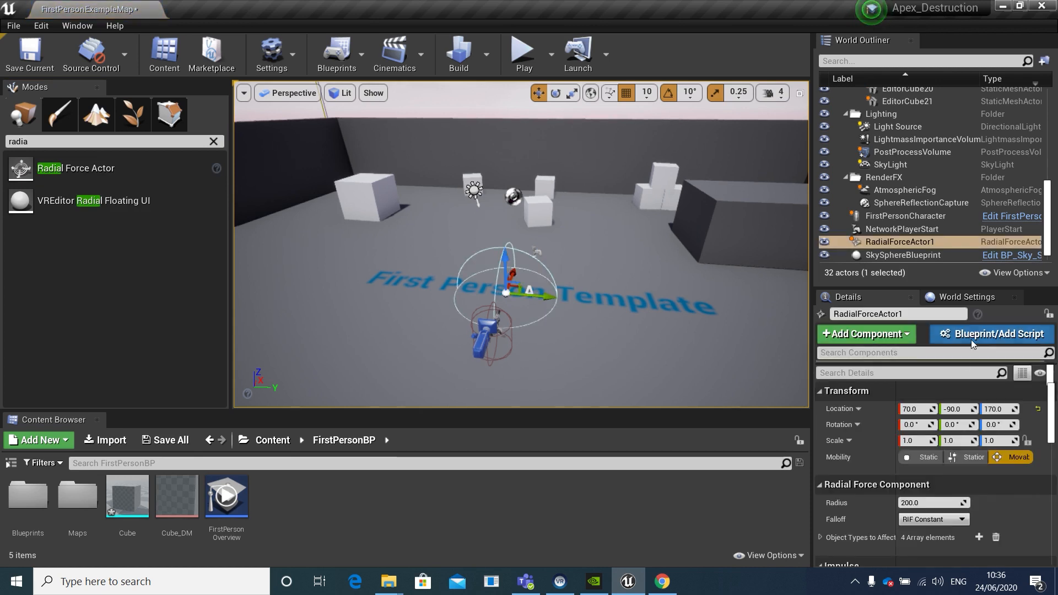
{"action": "left_click", "coordinate": [992, 333]}
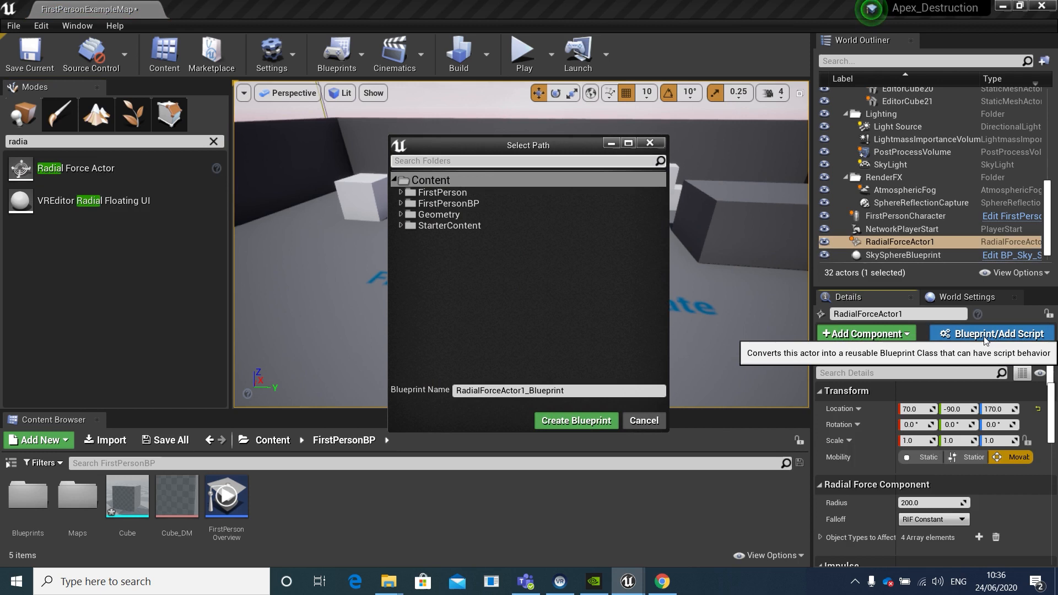
{"action": "mouse_move", "coordinate": [647, 354]}
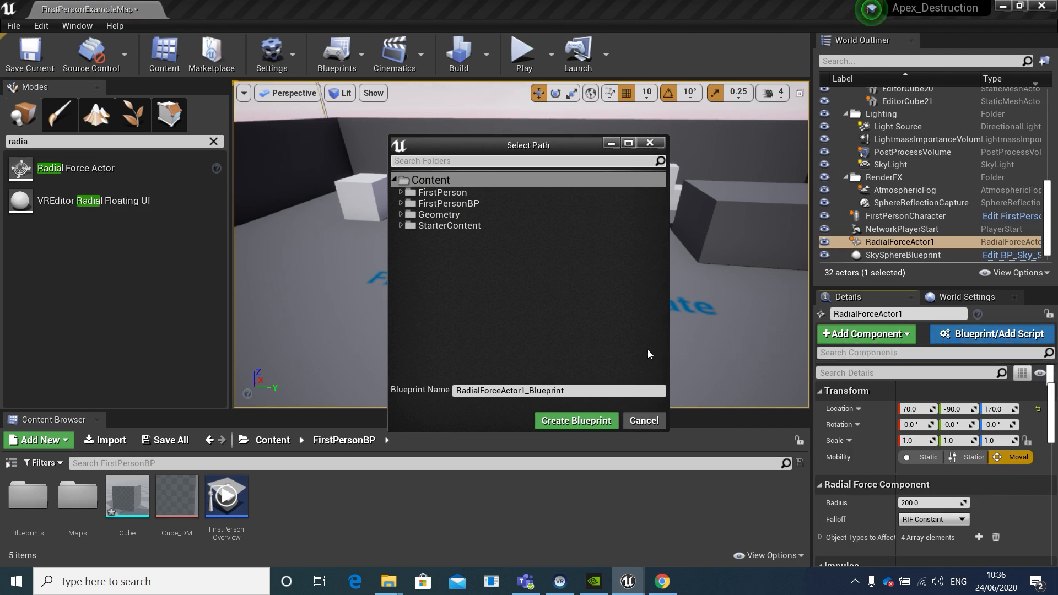
{"action": "mouse_move", "coordinate": [575, 420]}
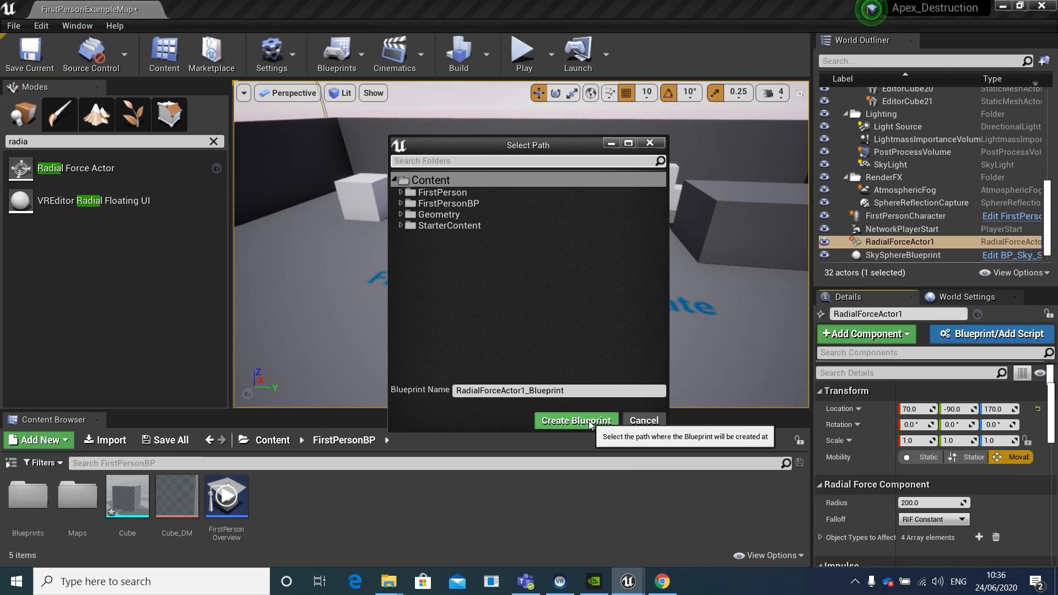
- Create the force Blueprint; set Impulse and Force Strength 100000, Destructible Damage 1.0, then compile
{"action": "left_click", "coordinate": [574, 420]}
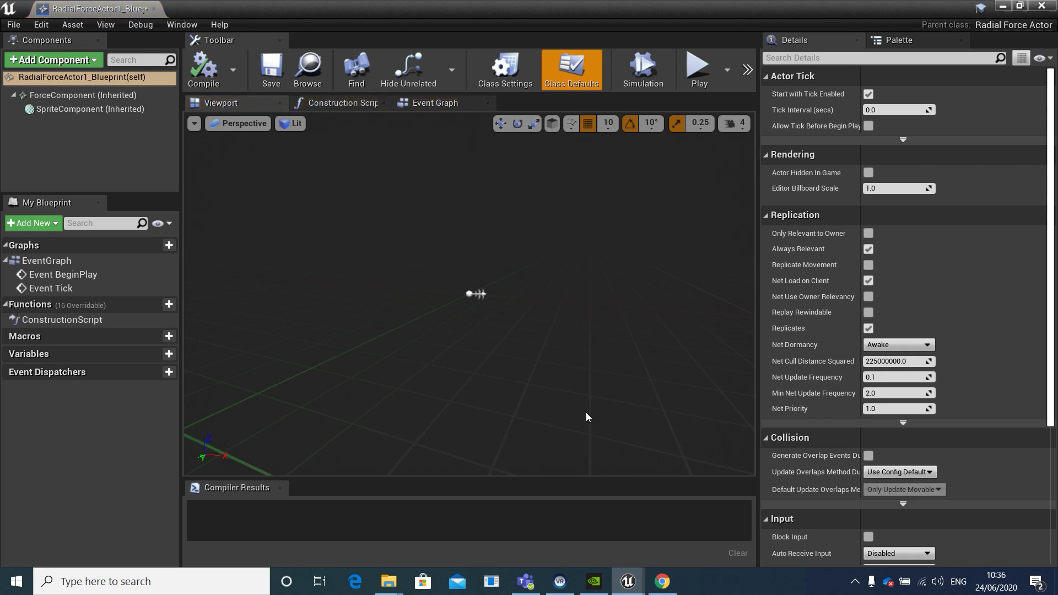
{"action": "mouse_move", "coordinate": [443, 196]}
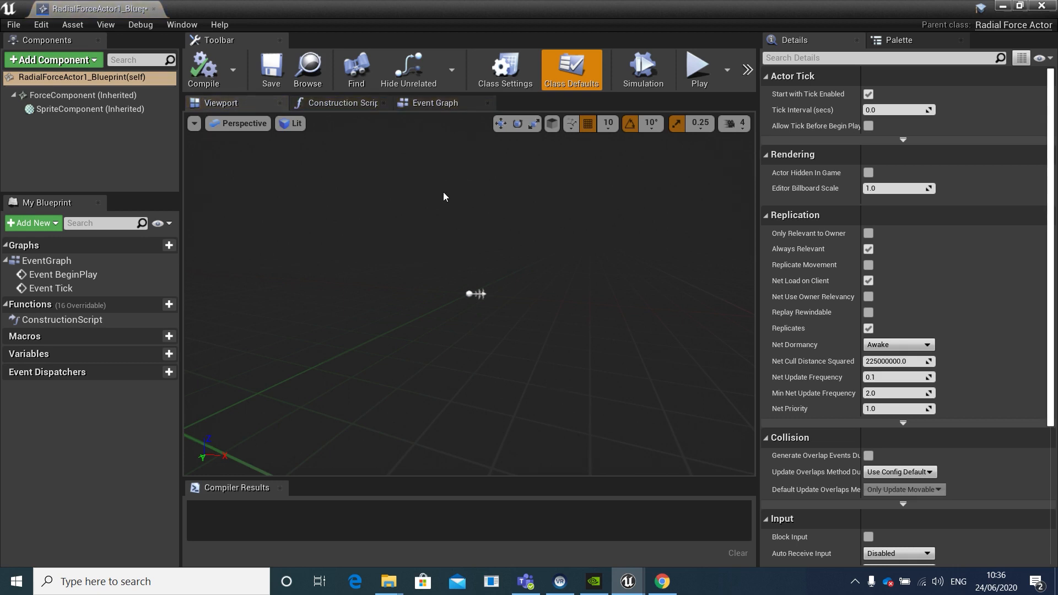
{"action": "mouse_move", "coordinate": [81, 95]}
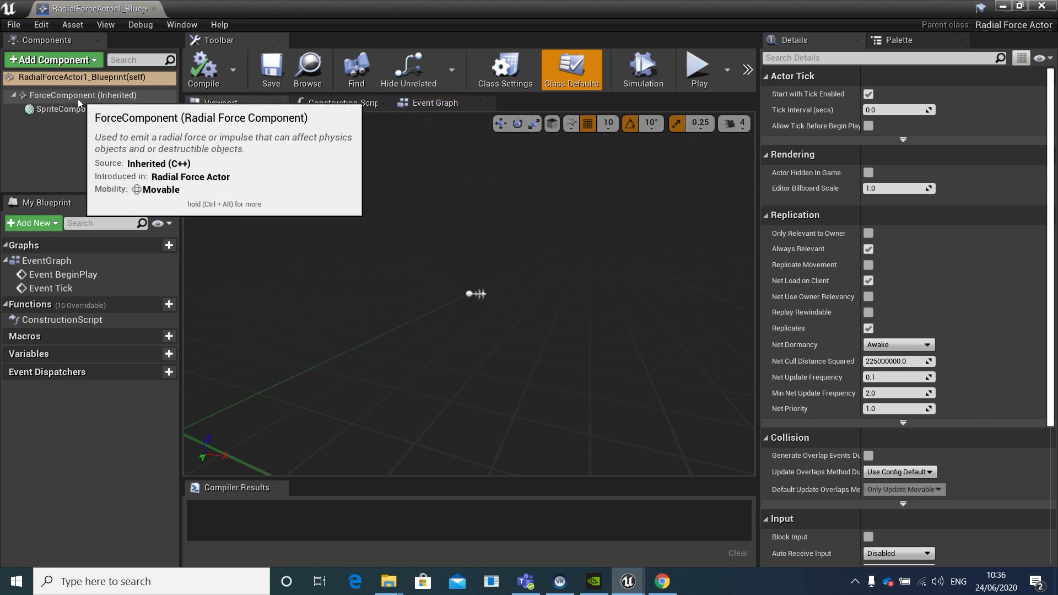
{"action": "left_click", "coordinate": [82, 95]}
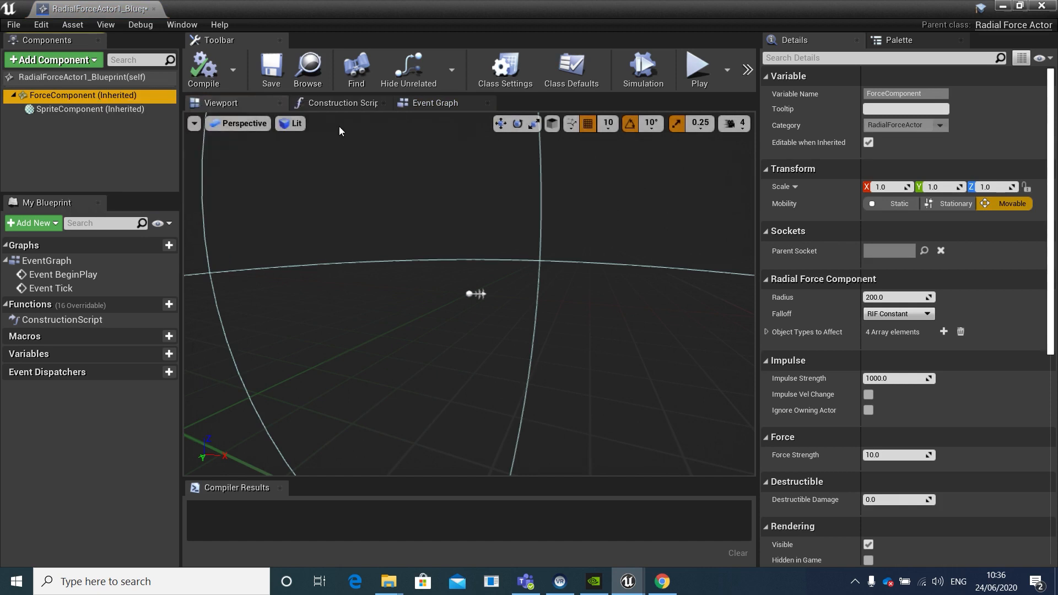
{"action": "scroll", "scroll_direction": "down", "scroll_amount": 3}
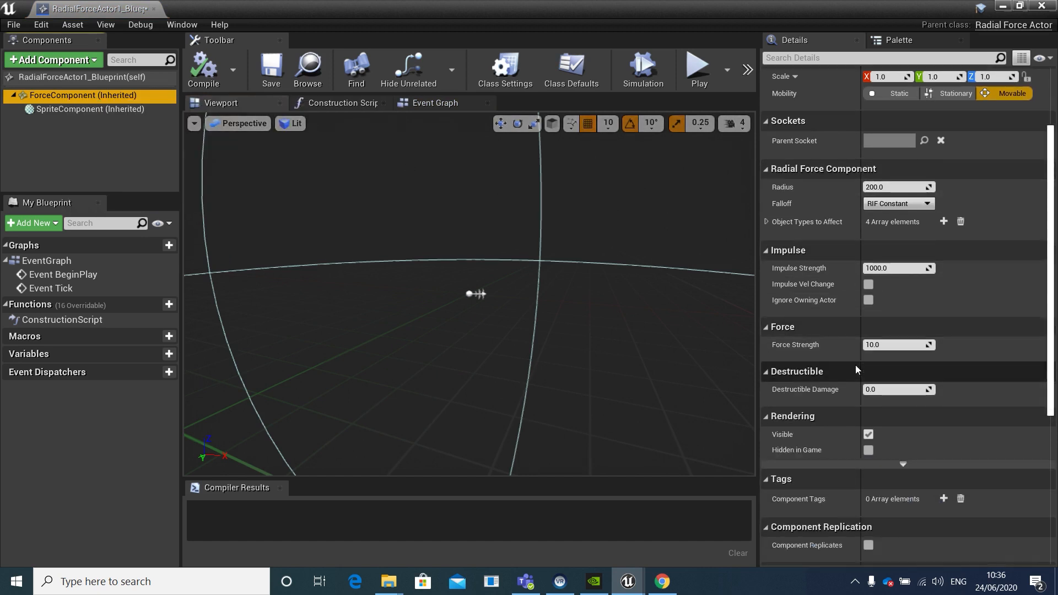
{"action": "left_click", "coordinate": [894, 267]}
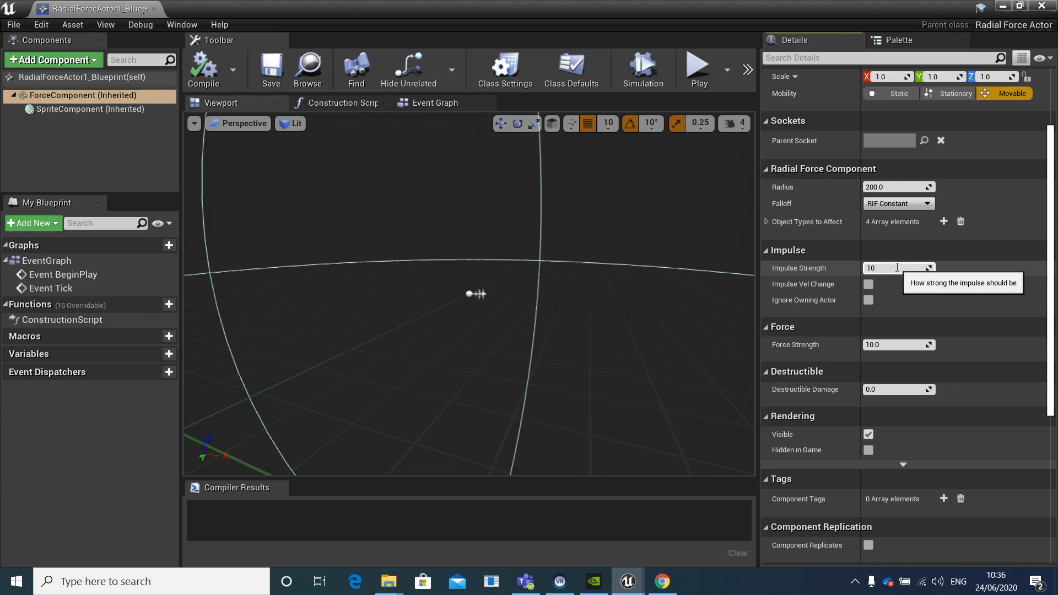
{"action": "type", "text": "100000."}
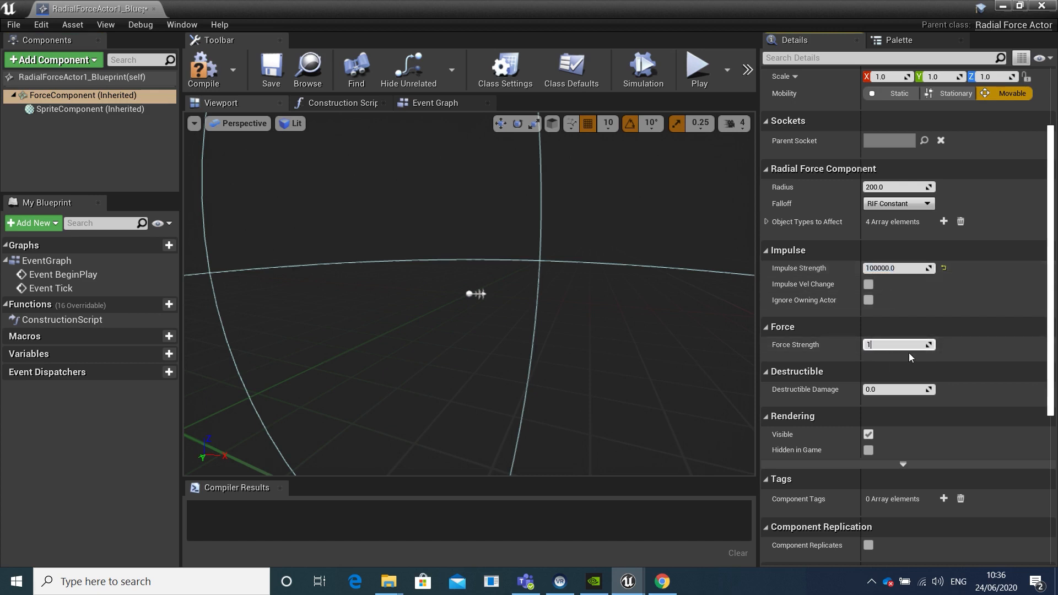
{"action": "type", "text": "00000.0"}
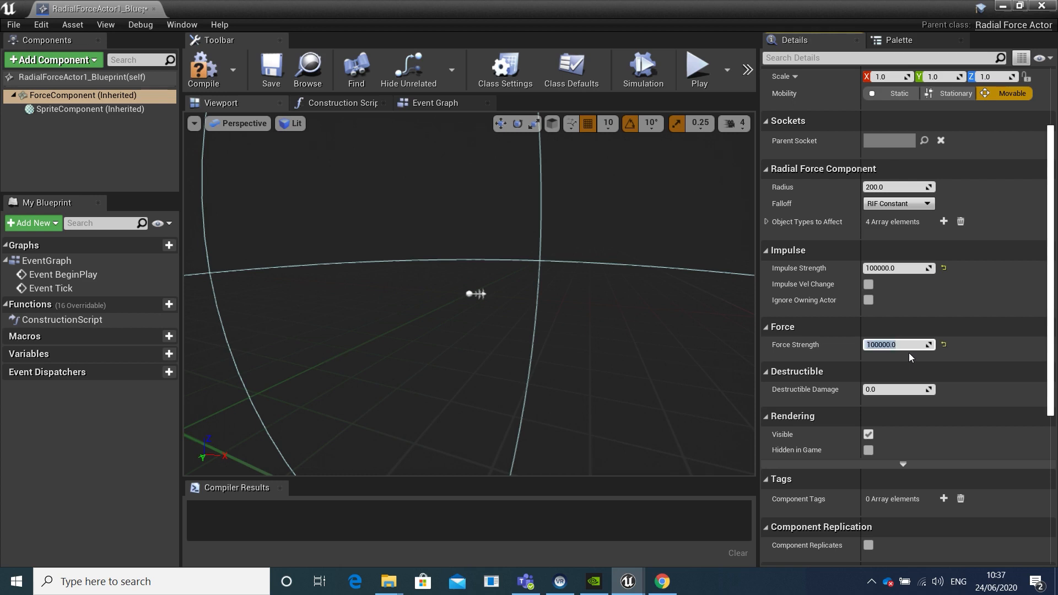
{"action": "mouse_move", "coordinate": [796, 394]}
{"action": "type", "text": "1"}
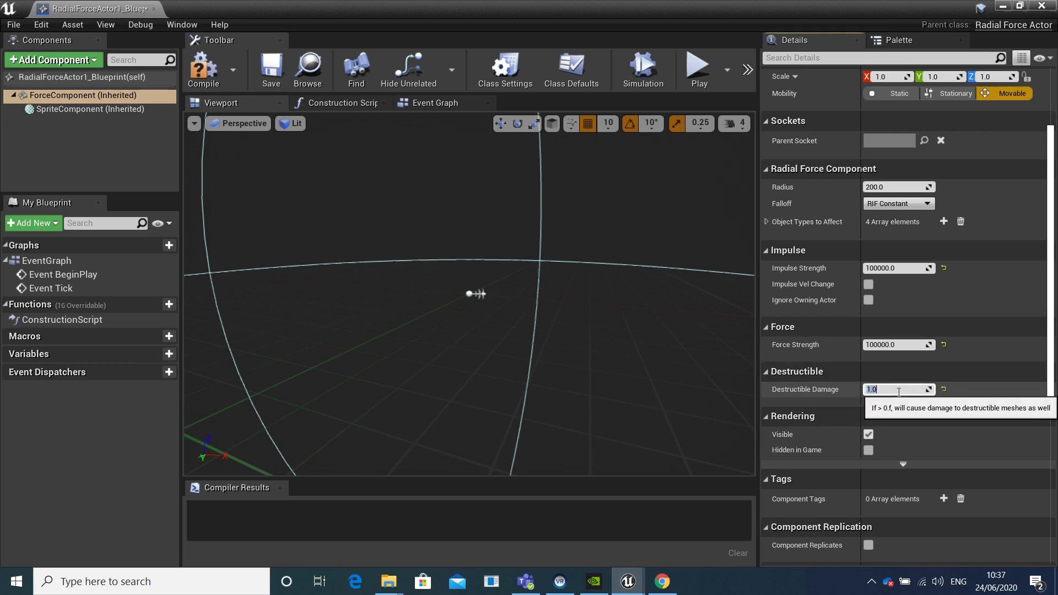
{"action": "mouse_move", "coordinate": [911, 355]}
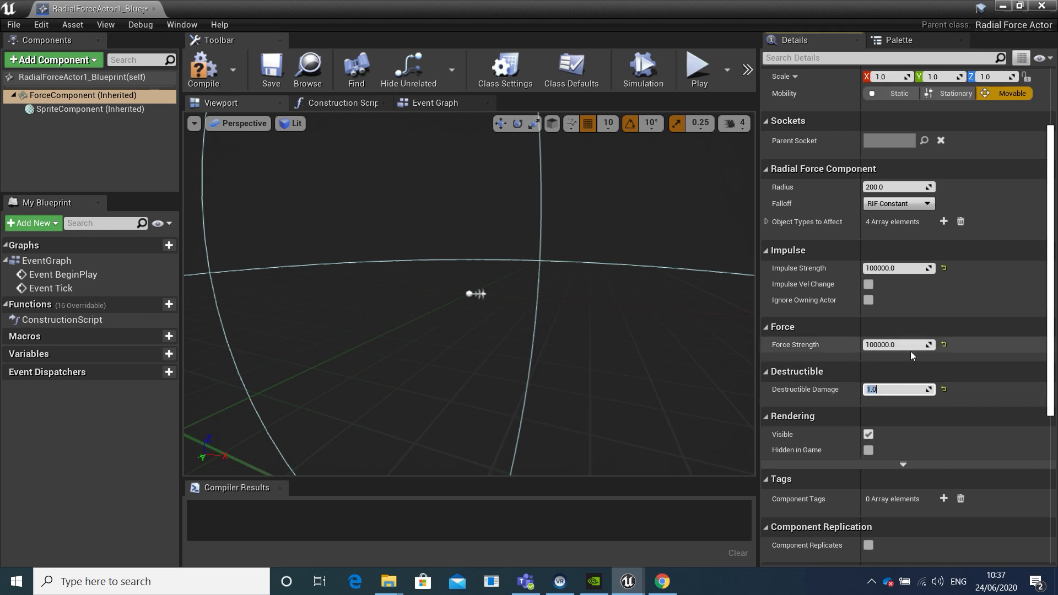
{"action": "mouse_move", "coordinate": [898, 268]}
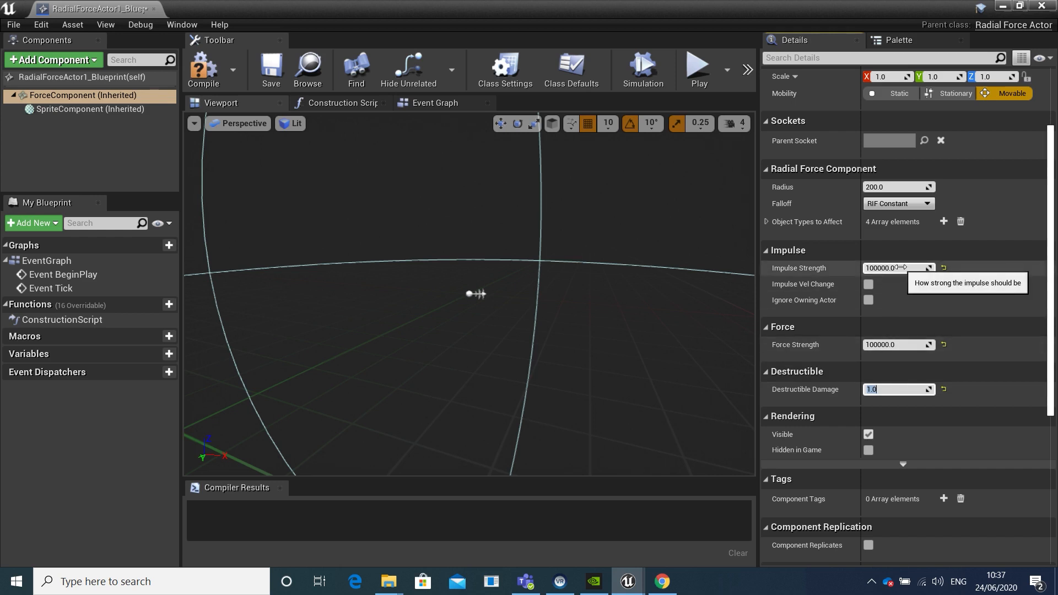
{"action": "mouse_move", "coordinate": [203, 69]}
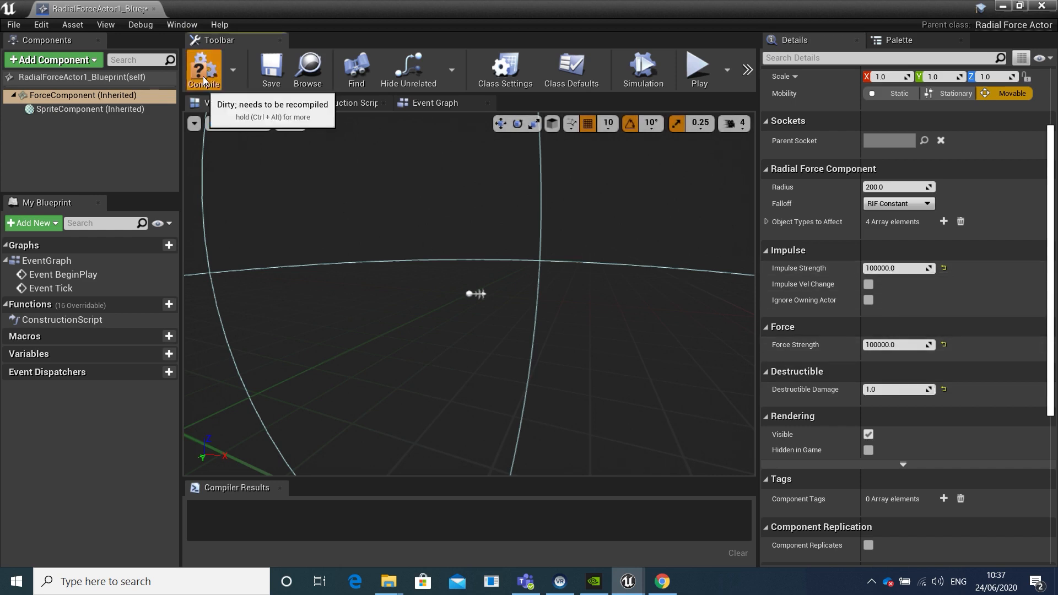
{"action": "left_click", "coordinate": [203, 69]}
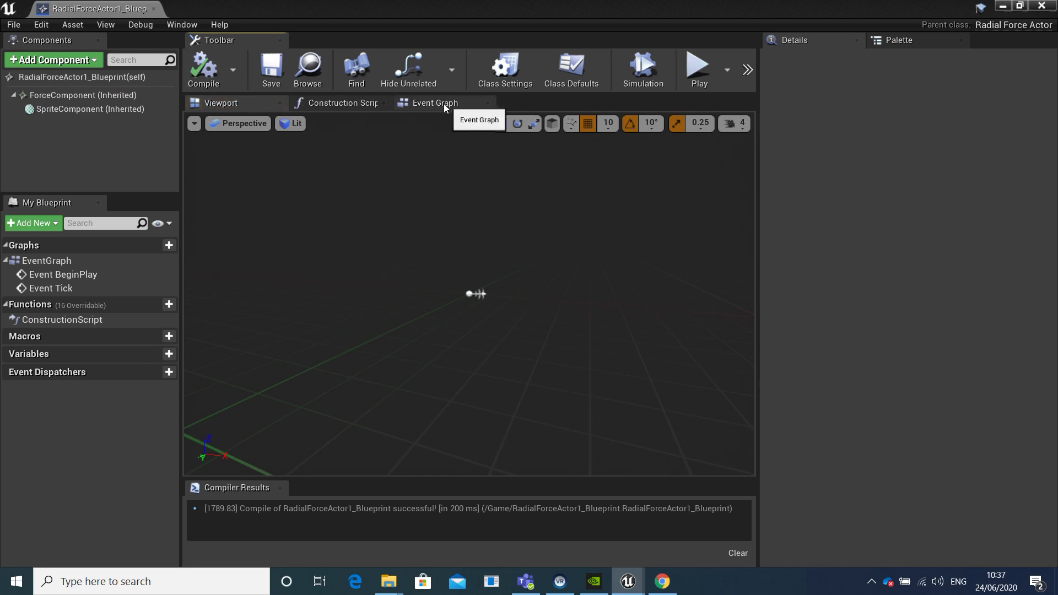
- Add a custom event named Force to the radial force Blueprint's event graph
{"action": "left_click", "coordinate": [432, 102]}
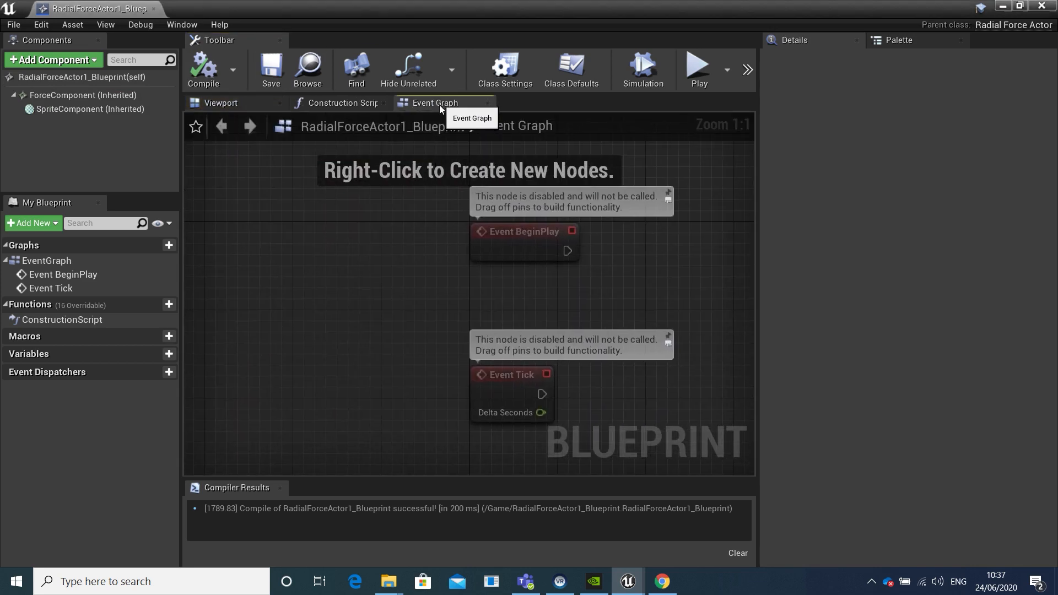
{"action": "scroll", "scroll_direction": "down", "scroll_amount": 3}
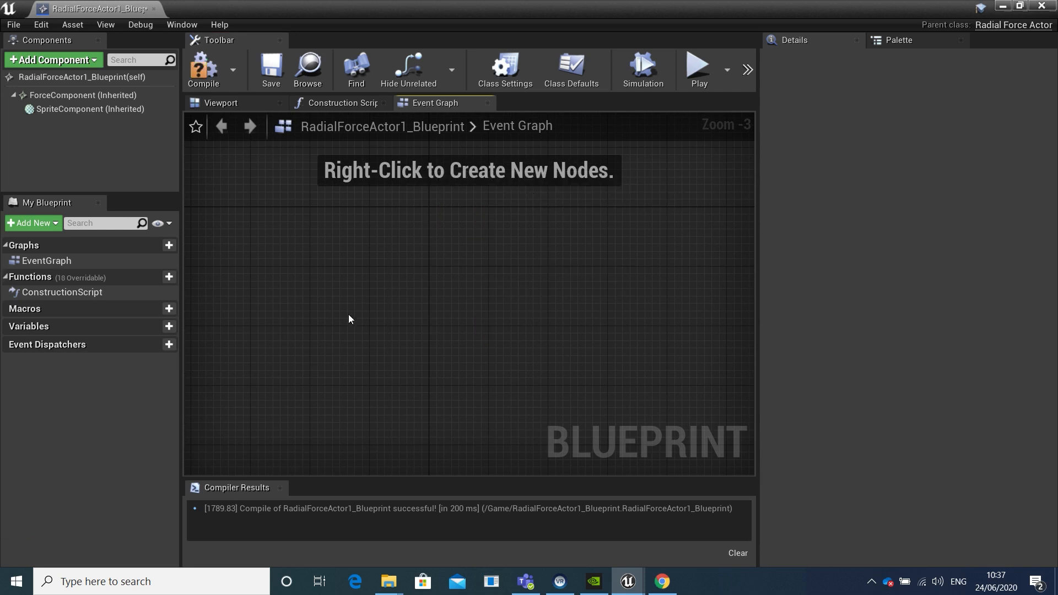
{"action": "right_click", "coordinate": [350, 302]}
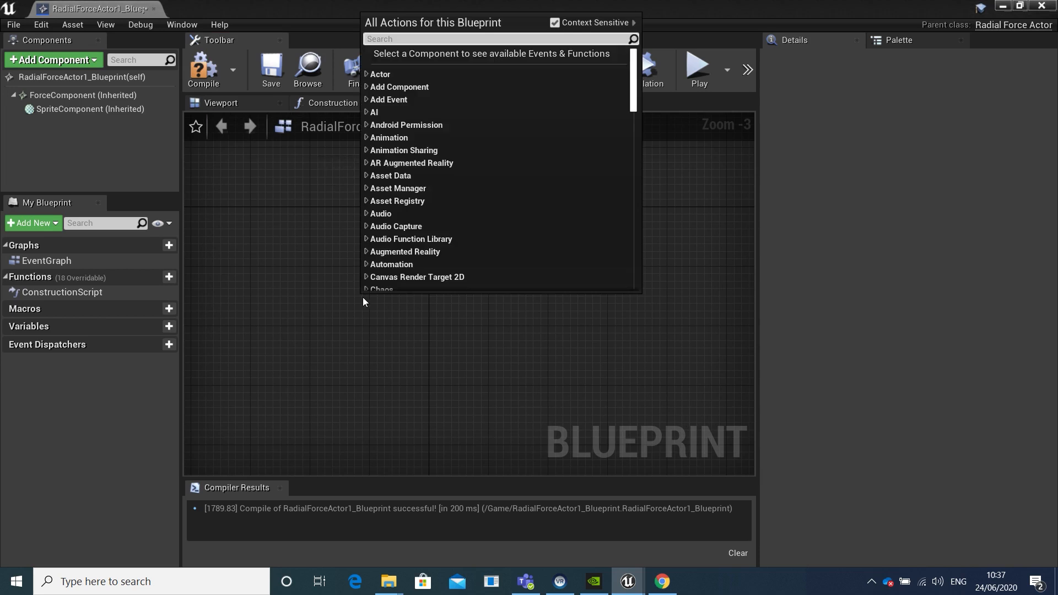
{"action": "type", "text": "custom"}
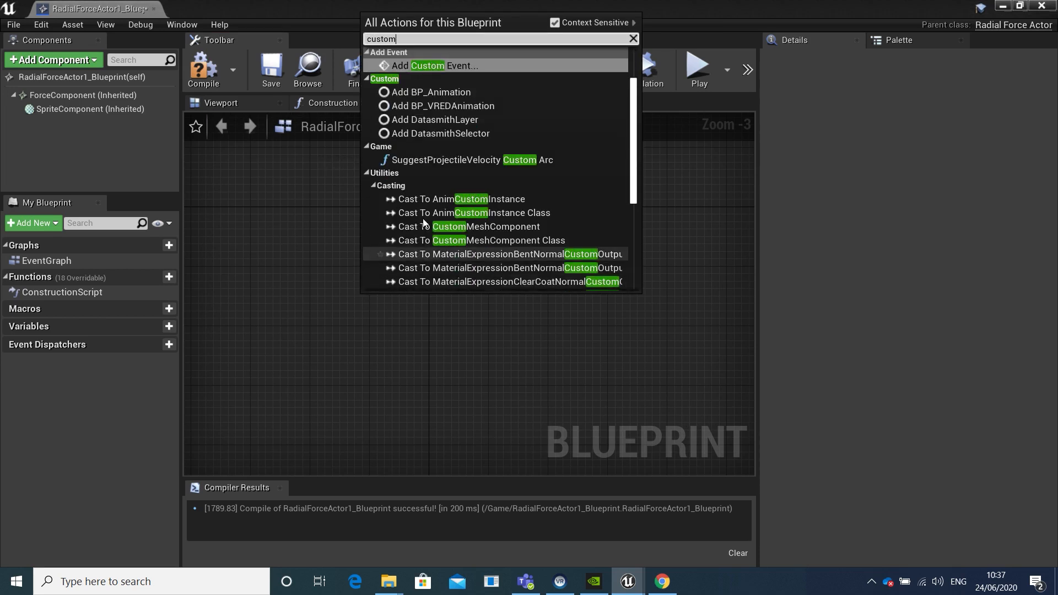
{"action": "mouse_move", "coordinate": [432, 64]}
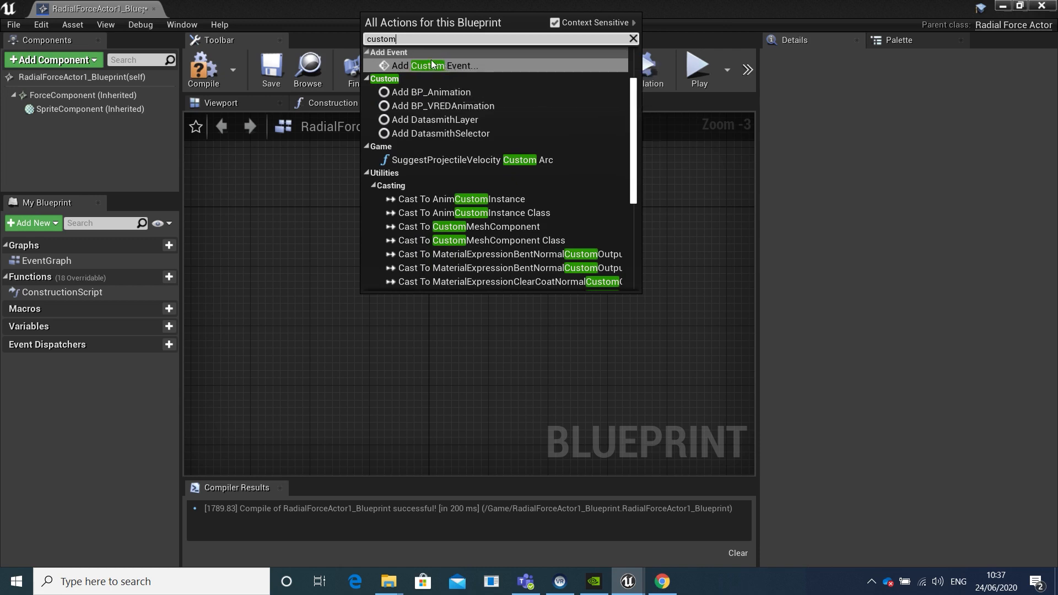
{"action": "left_click", "coordinate": [438, 66]}
{"action": "type", "text": "Force"}
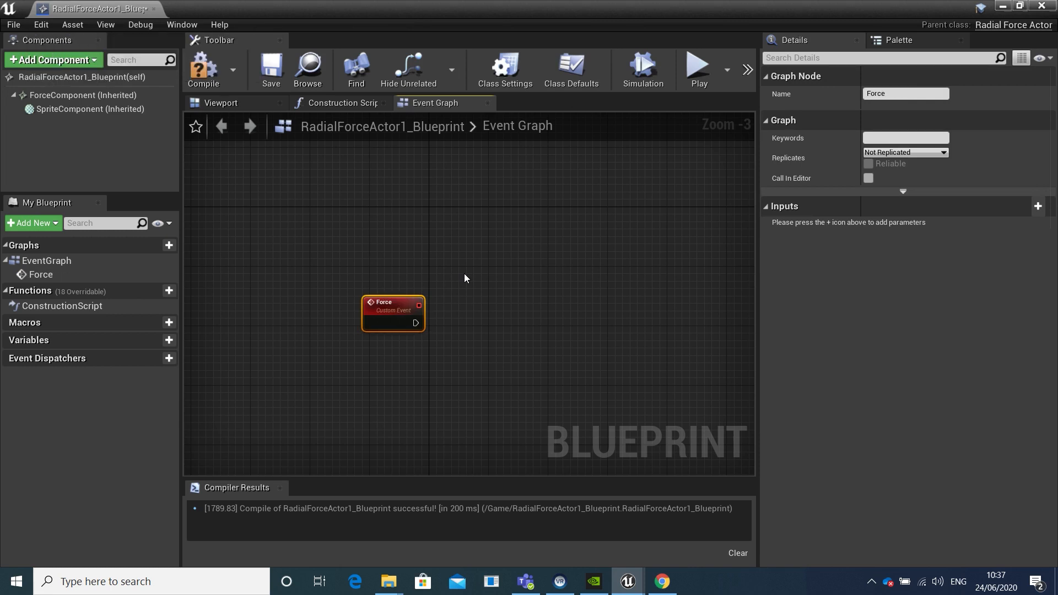
- Connect ForceComponent's Fire Impulse to the Force event, then compile and save
{"action": "scroll", "scroll_direction": "up", "scroll_amount": 3}
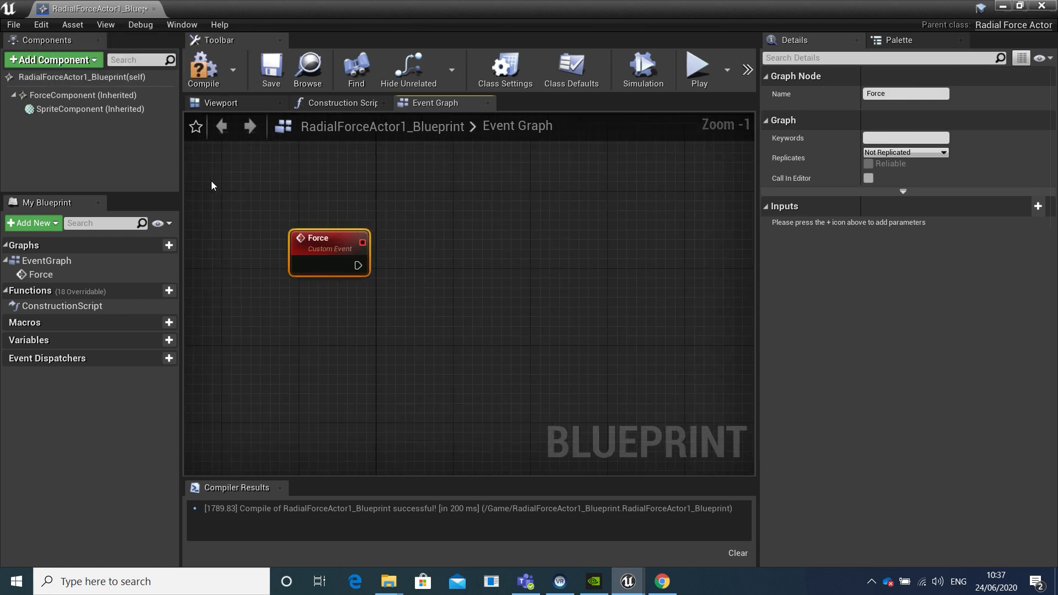
{"action": "mouse_move", "coordinate": [84, 94]}
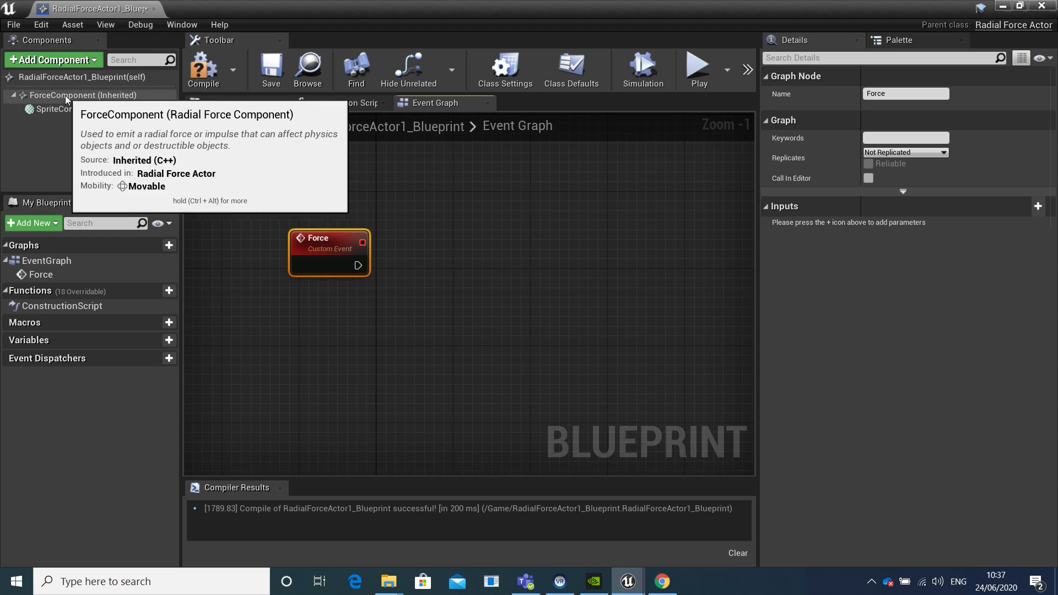
{"action": "left_click", "coordinate": [82, 94]}
{"action": "type", "text": "fir"}
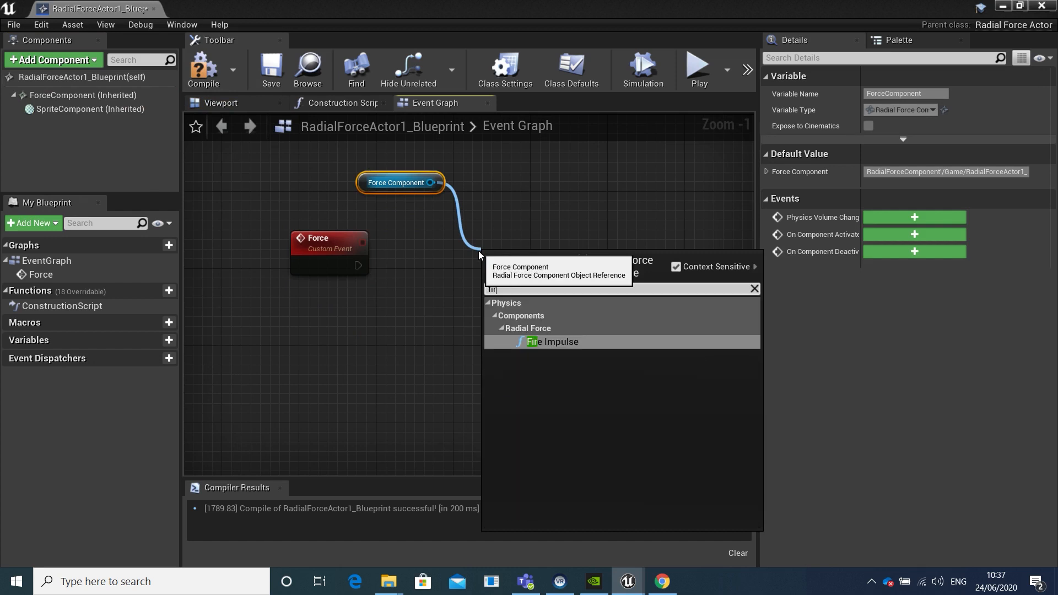
{"action": "mouse_move", "coordinate": [551, 342]}
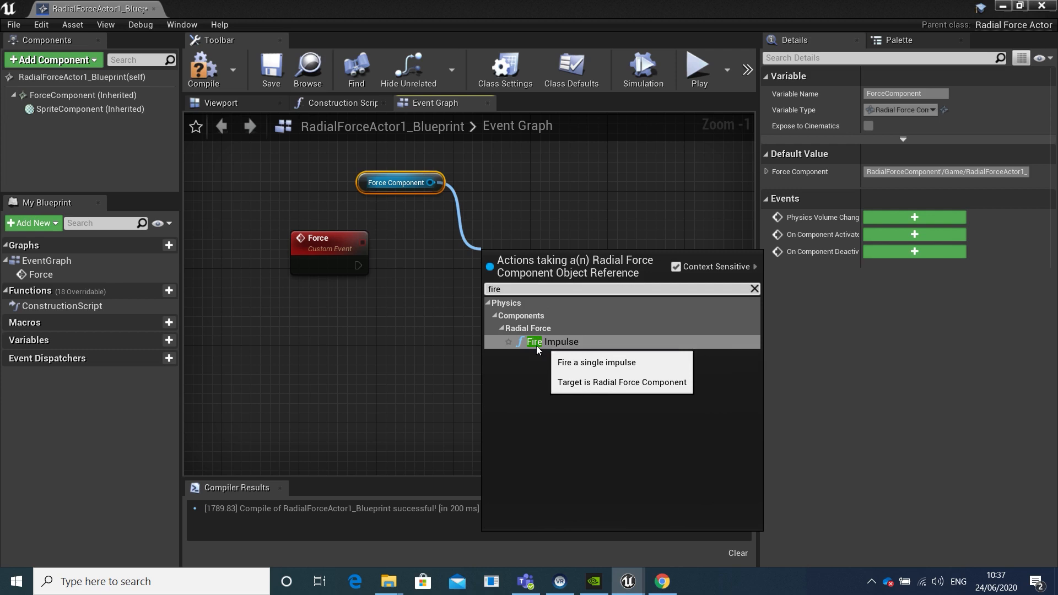
{"action": "left_click", "coordinate": [551, 341]}
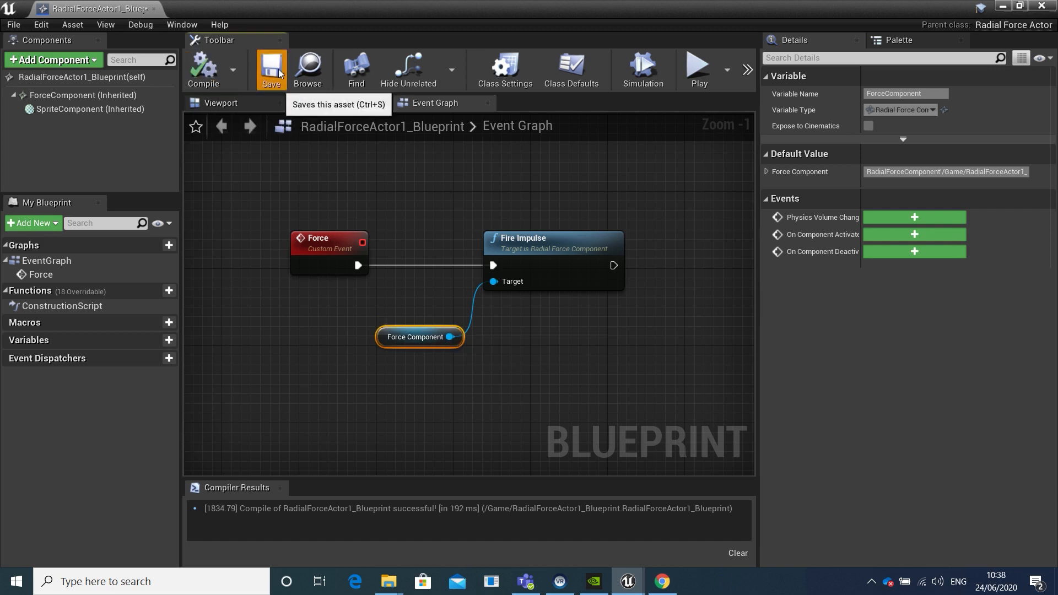
{"action": "left_click", "coordinate": [271, 67]}
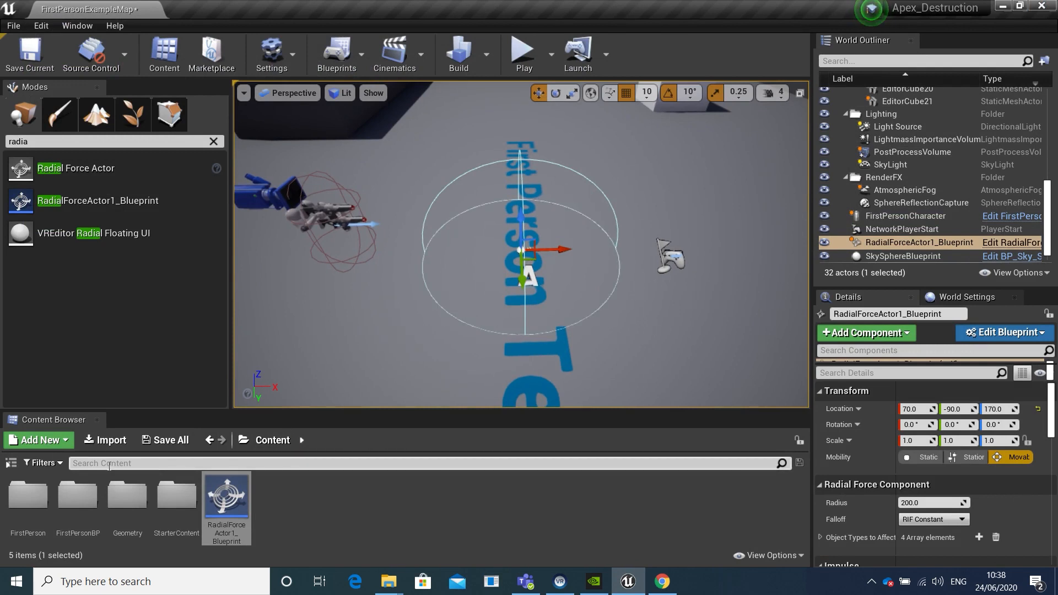
- Search the Content Browser for 'cube' and drop Cube_DM above RadialForceActor1_Blueprint
{"action": "type", "text": "cube"}
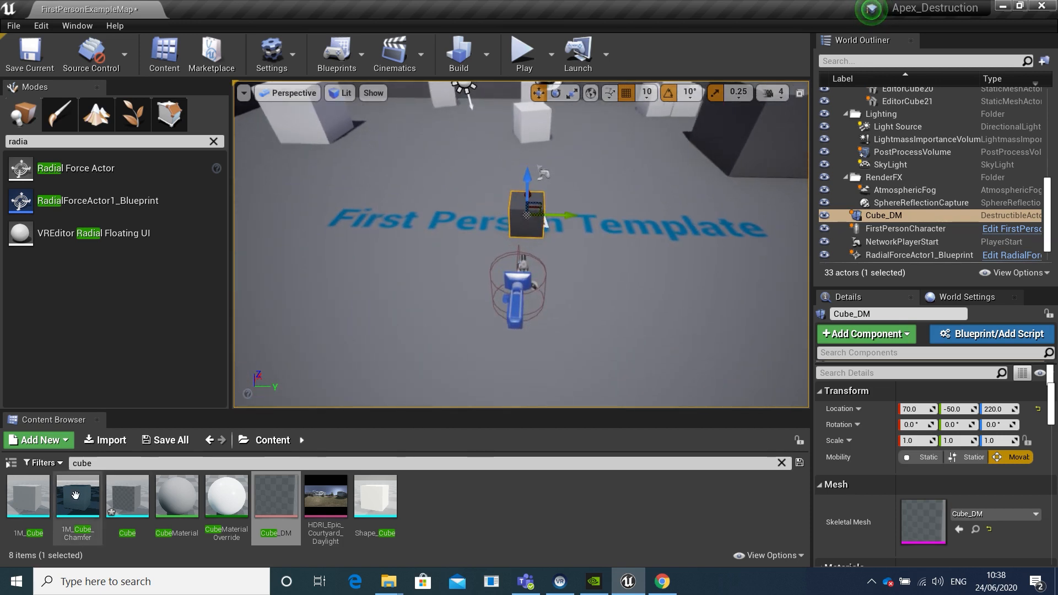
- Clear the asset search and open FirstPersonCharacter from FirstPersonBP > Blueprints
{"action": "left_click", "coordinate": [781, 463]}
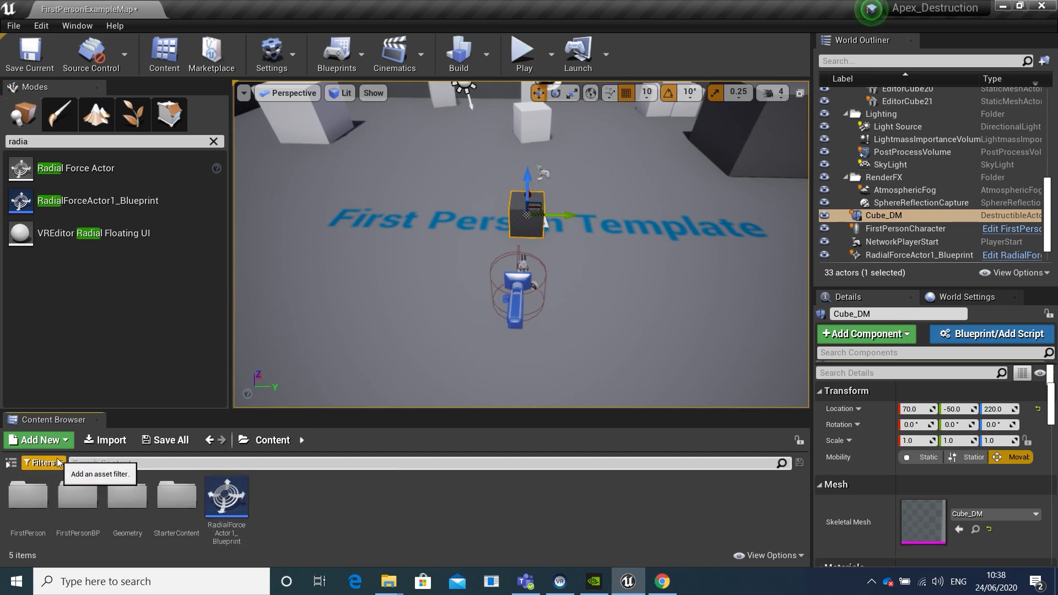
{"action": "mouse_move", "coordinate": [77, 495]}
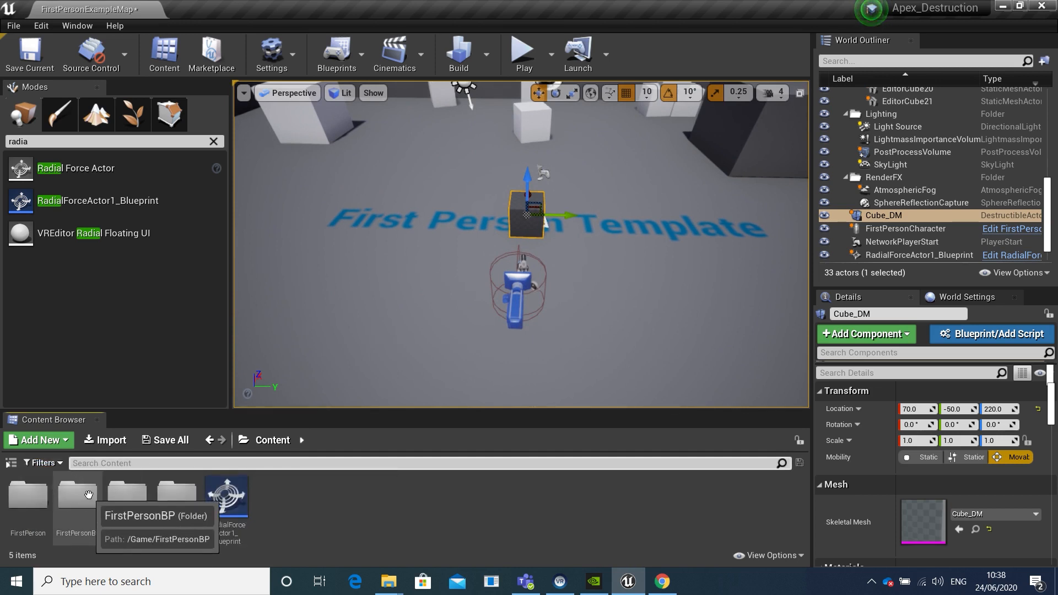
{"action": "double_click", "coordinate": [76, 496]}
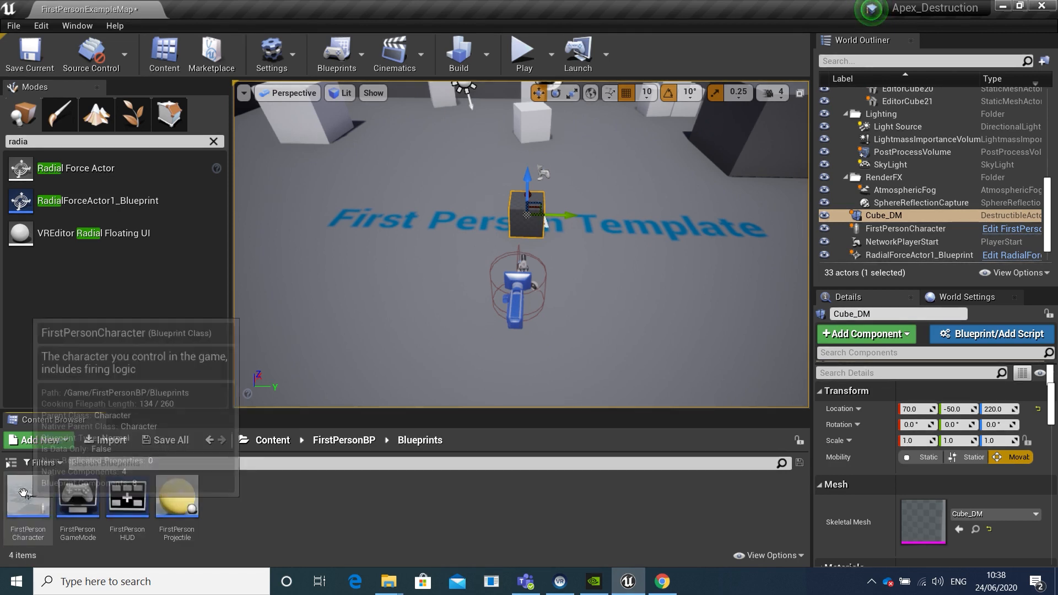
{"action": "left_click", "coordinate": [27, 498]}
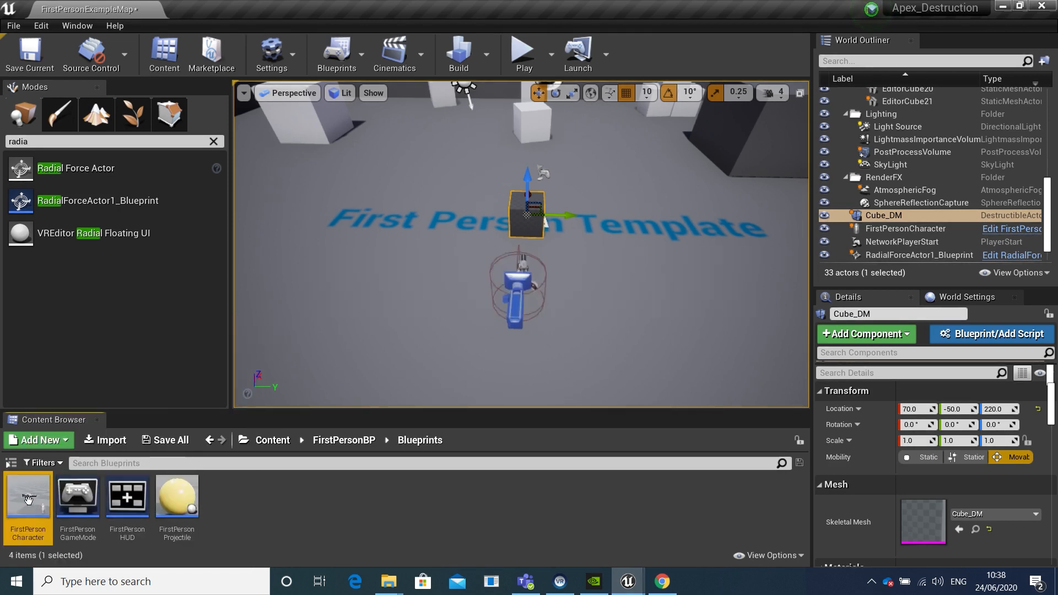
{"action": "double_click", "coordinate": [28, 497]}
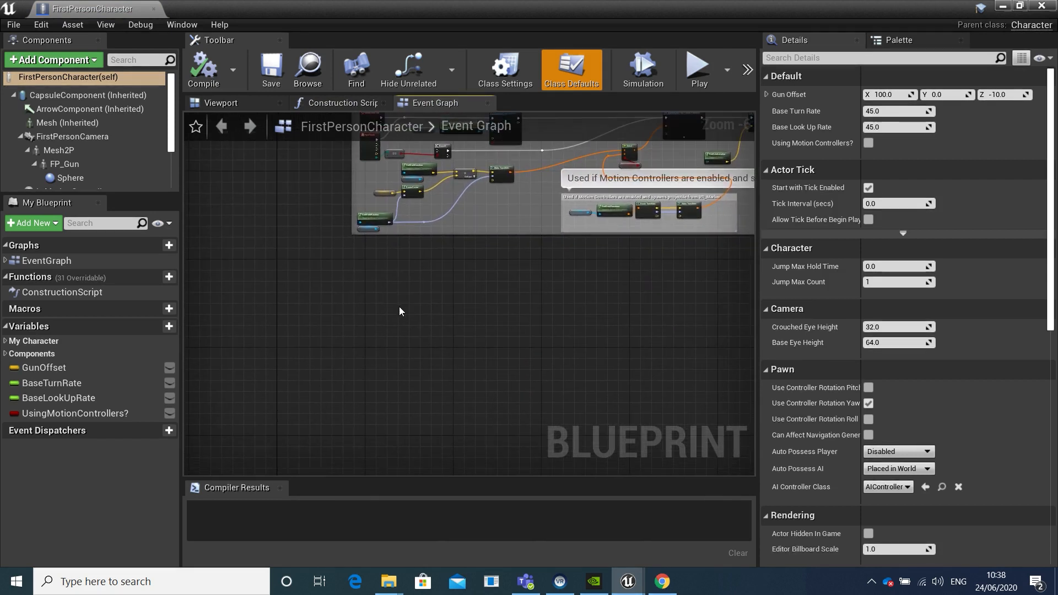
- Add a Right Mouse Button input event node to the FirstPersonCharacter graph
{"action": "right_click", "coordinate": [400, 311]}
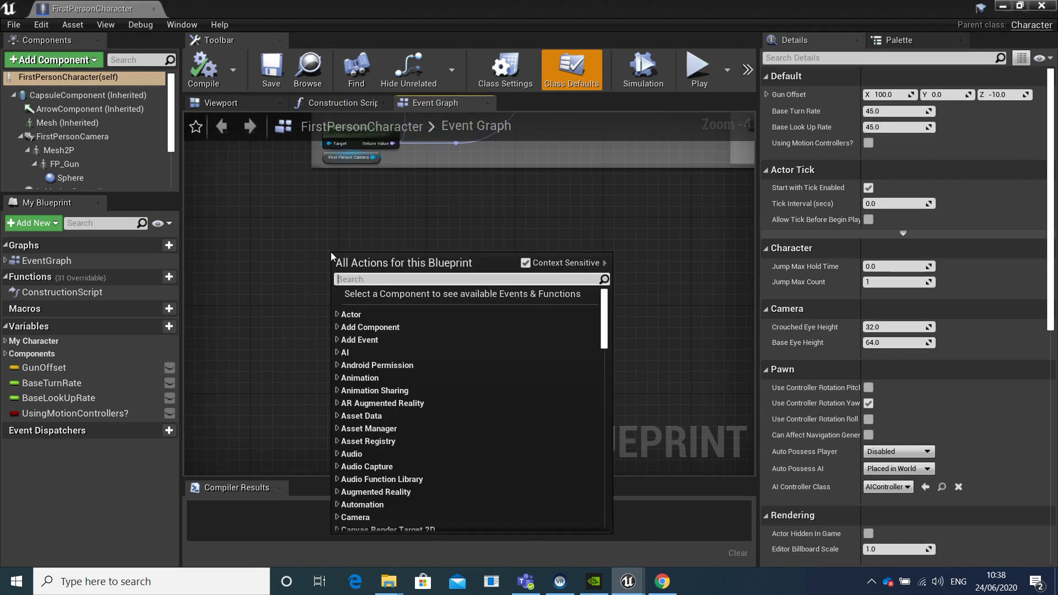
{"action": "type", "text": "right mo"}
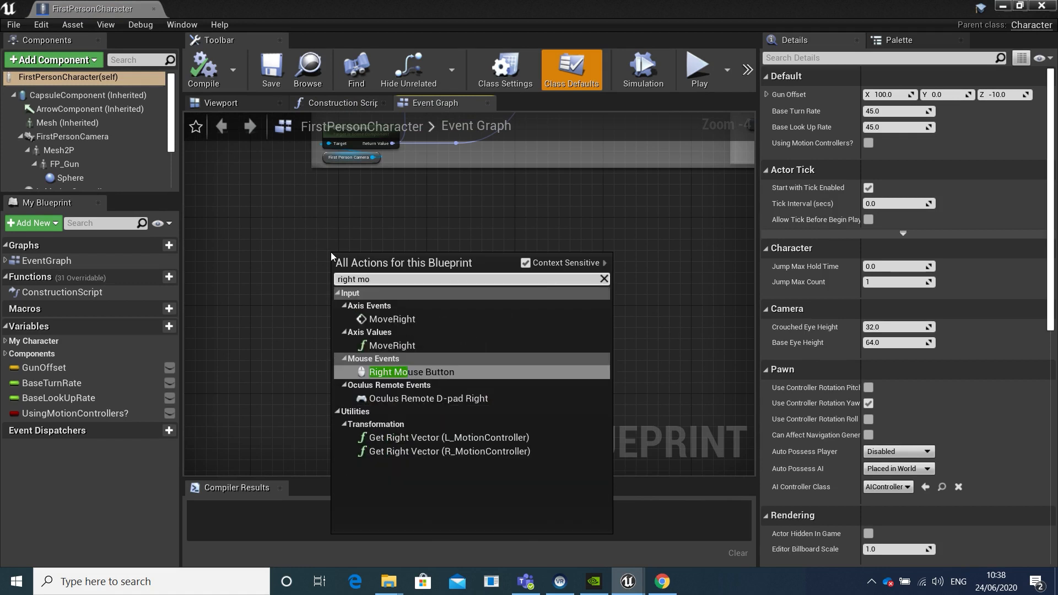
{"action": "mouse_move", "coordinate": [411, 372]}
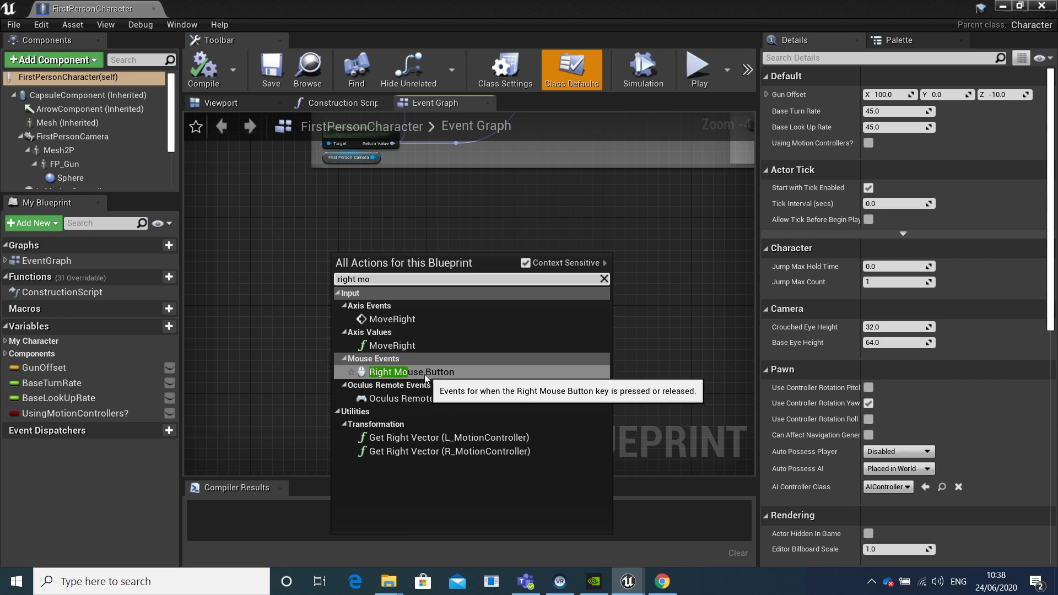
{"action": "left_click", "coordinate": [411, 372]}
{"action": "type", "text": "g"}
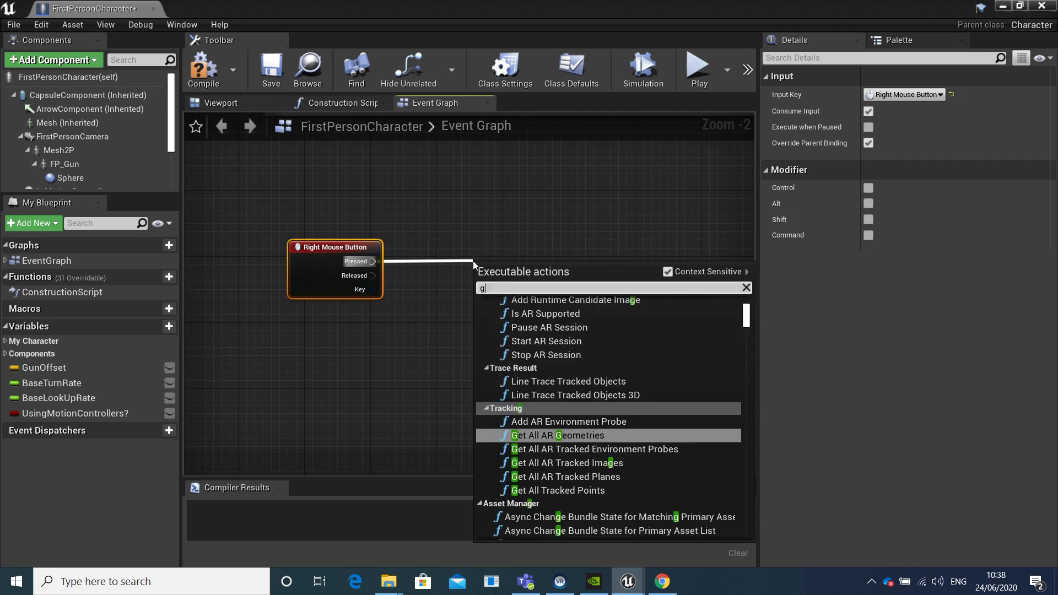
- Find RadialForceActor1_Blueprint with Get Actor Of Class, call its Force event, and compile
{"action": "type", "text": "et actor"}
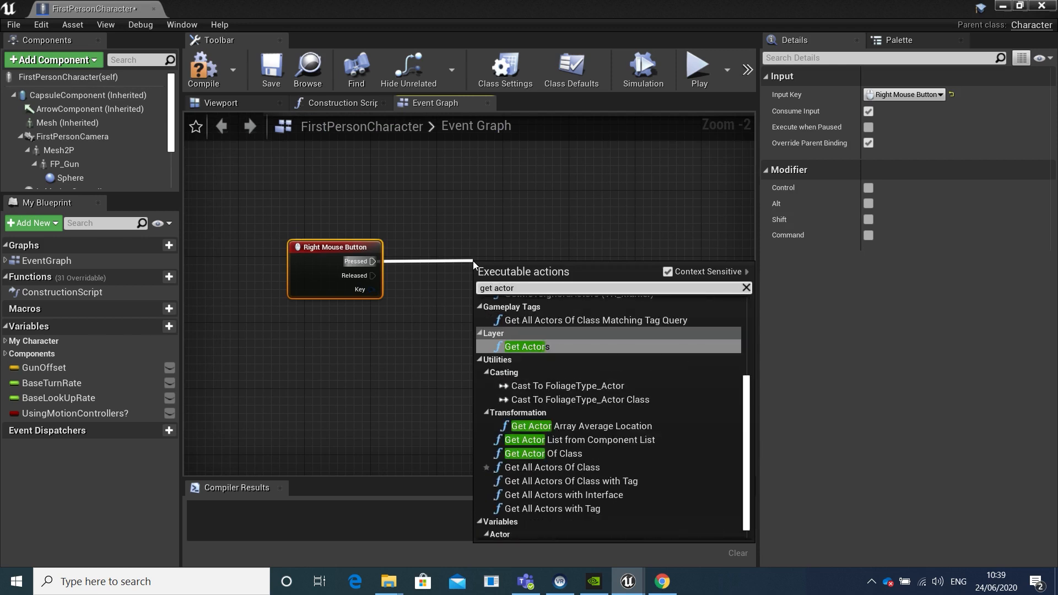
{"action": "type", "text": "of cla"}
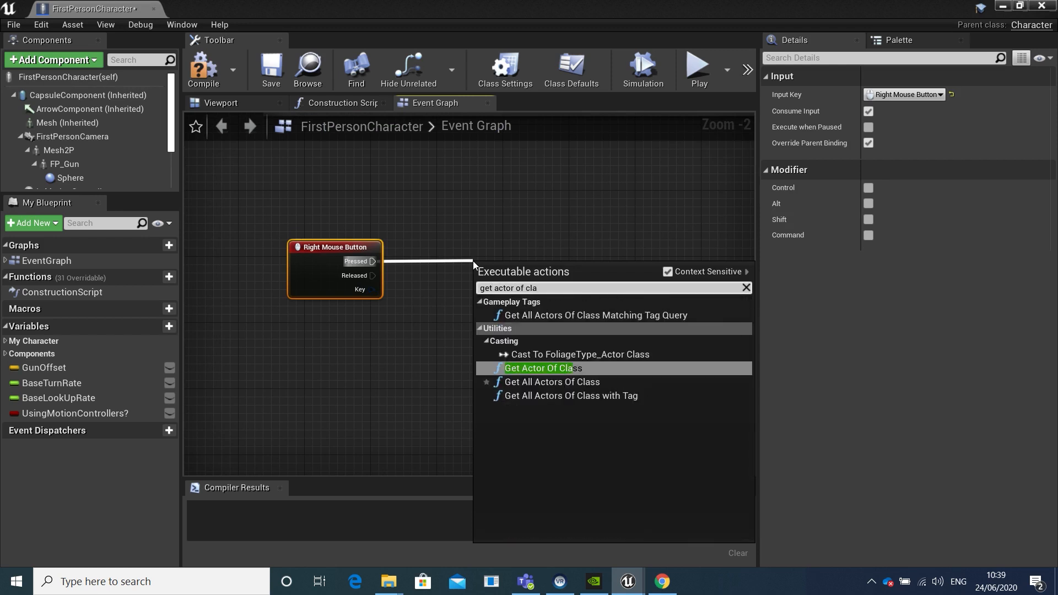
{"action": "mouse_move", "coordinate": [543, 368]}
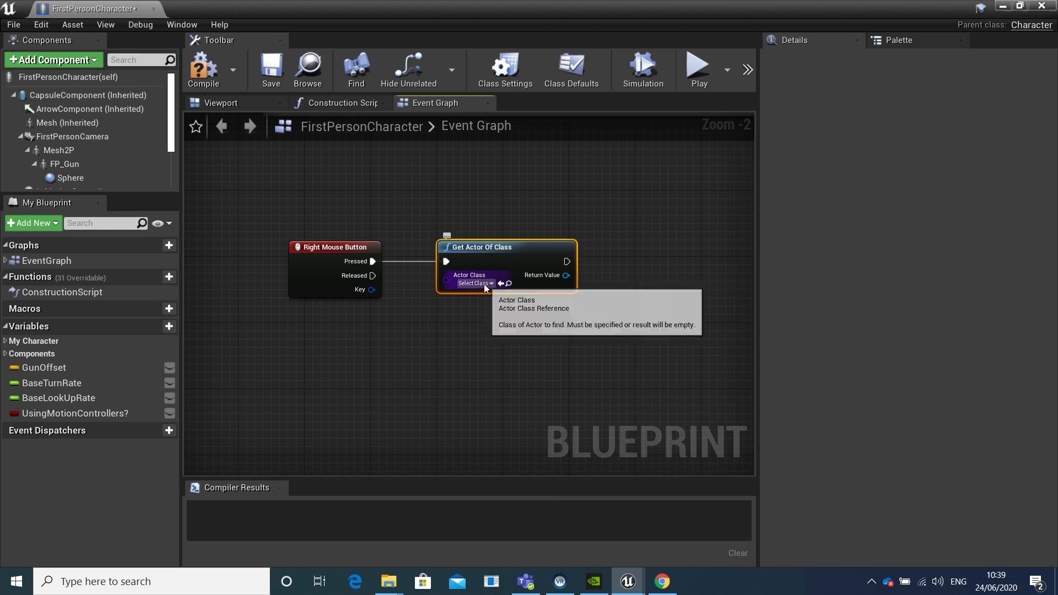
{"action": "left_click", "coordinate": [472, 283]}
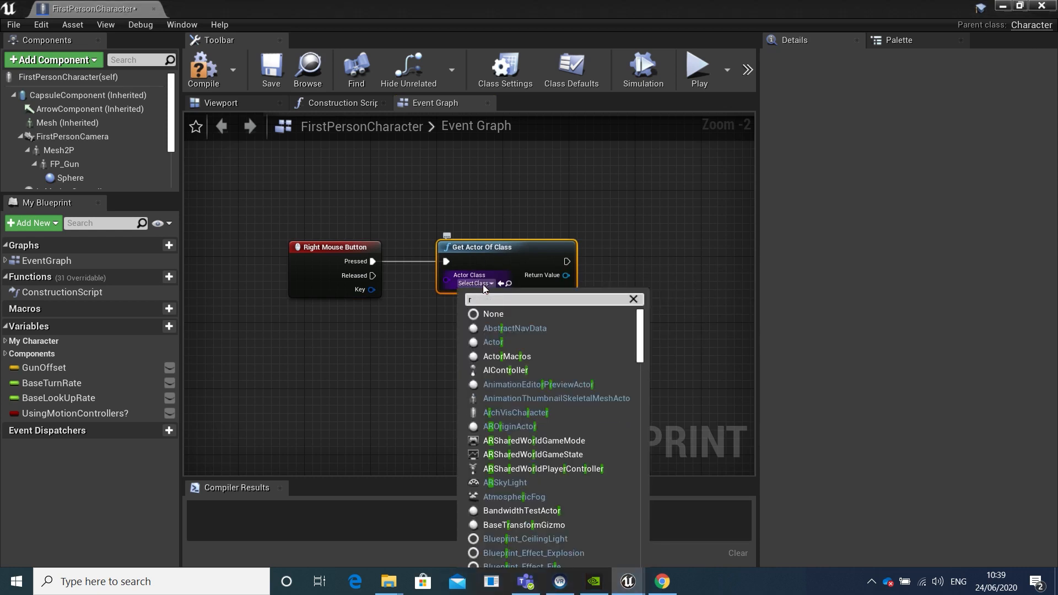
{"action": "type", "text": "adi"}
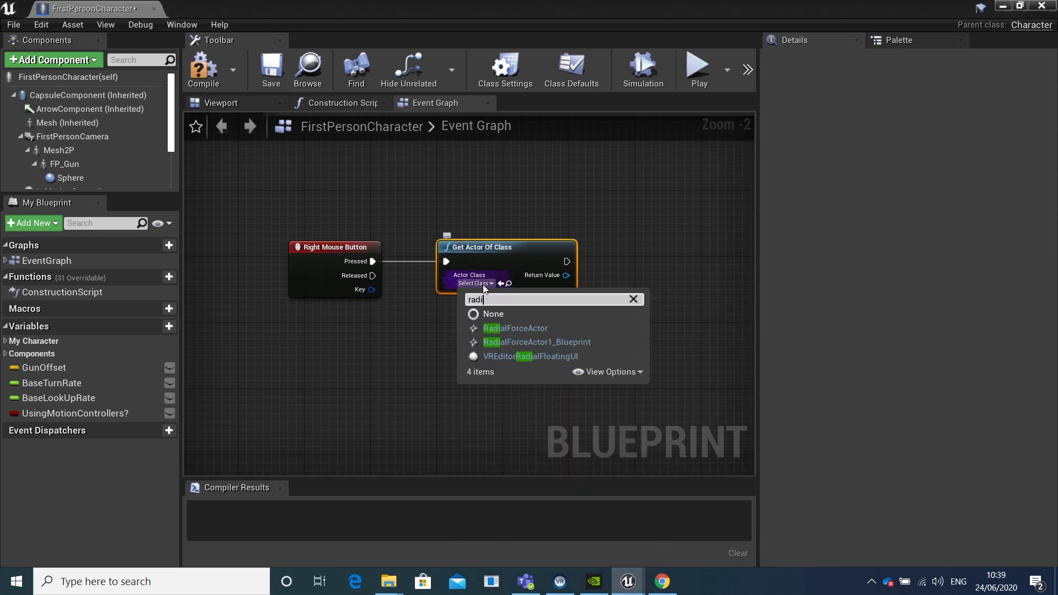
{"action": "mouse_move", "coordinate": [536, 342]}
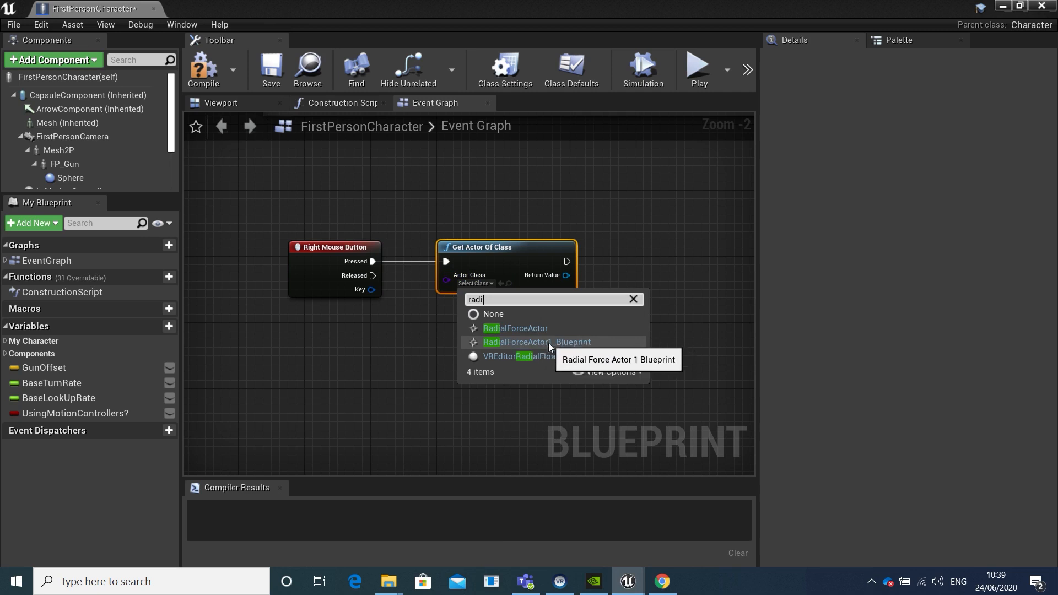
{"action": "left_click", "coordinate": [515, 328]}
{"action": "type", "text": "force"}
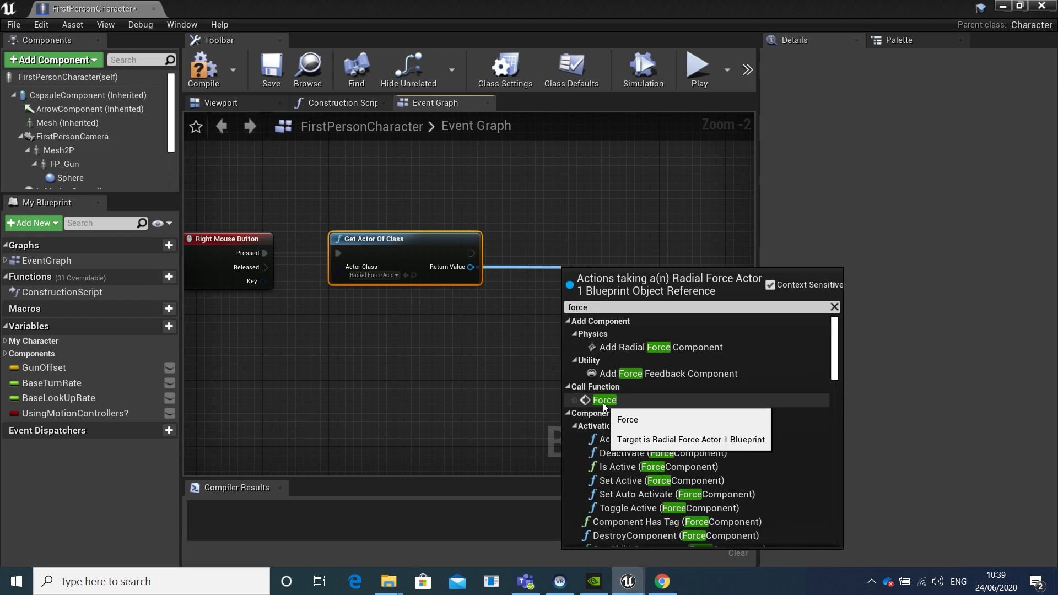
{"action": "left_click", "coordinate": [604, 400]}
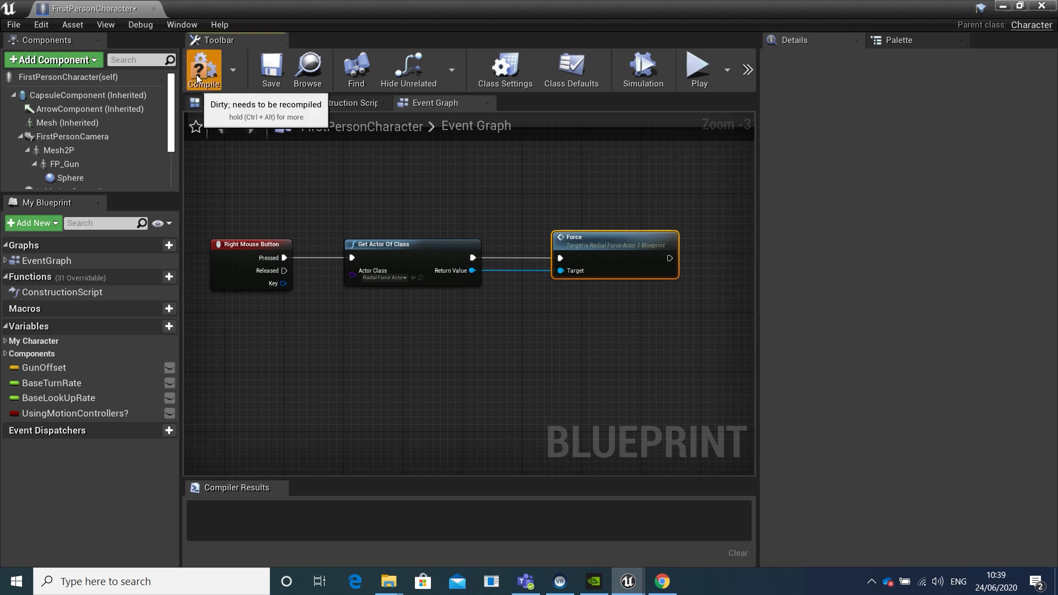
{"action": "left_click", "coordinate": [203, 70]}
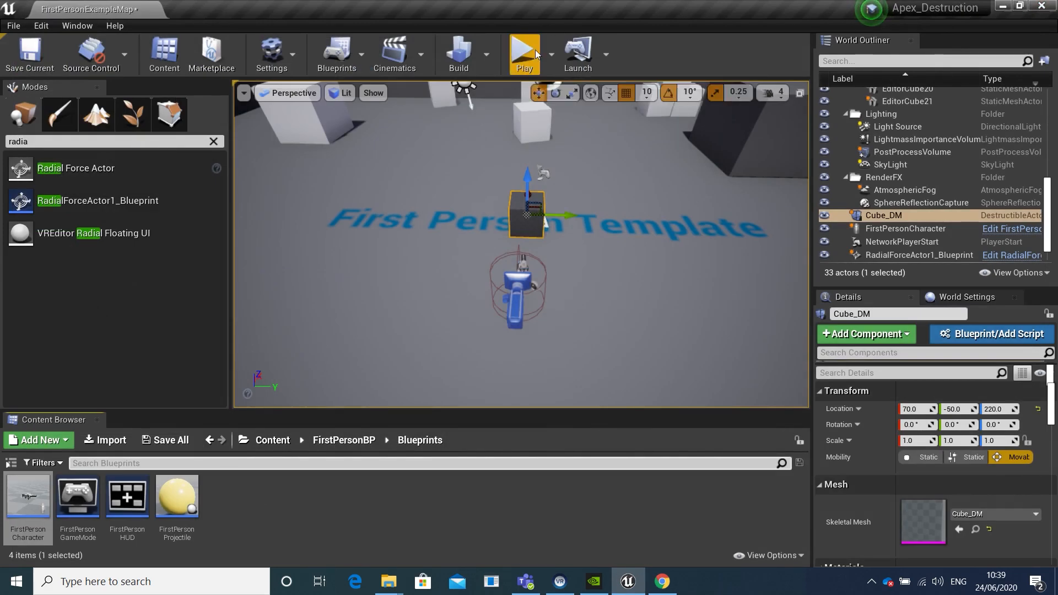
- Play the level and fire at the destructible cube to test the radial force
{"action": "left_click", "coordinate": [524, 54]}
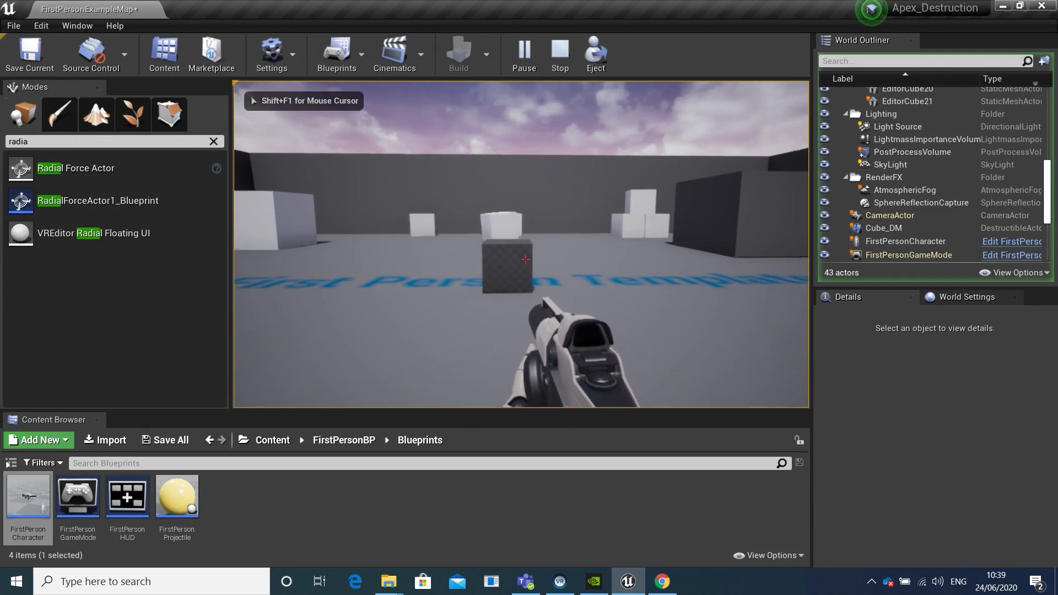
{"action": "left_click", "coordinate": [525, 259]}
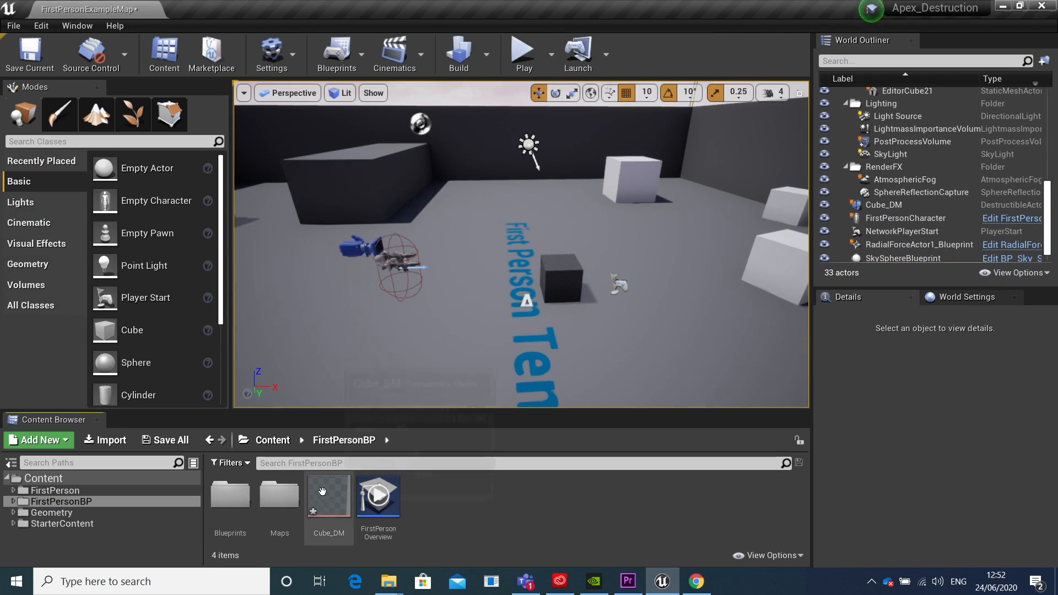
{"action": "double_click", "coordinate": [328, 495]}
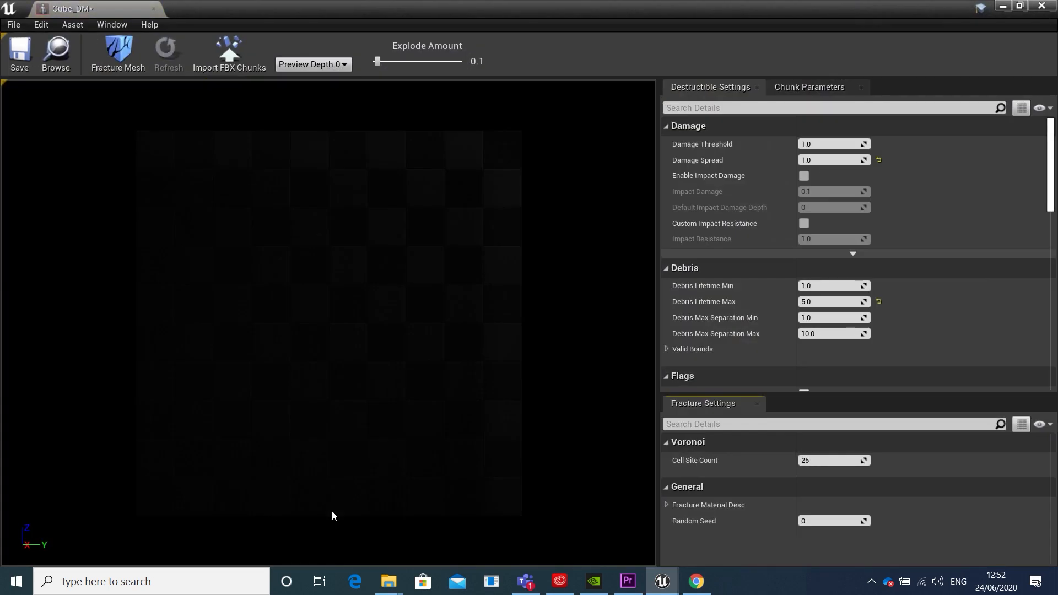
{"action": "scroll", "scroll_direction": "down", "scroll_amount": 3}
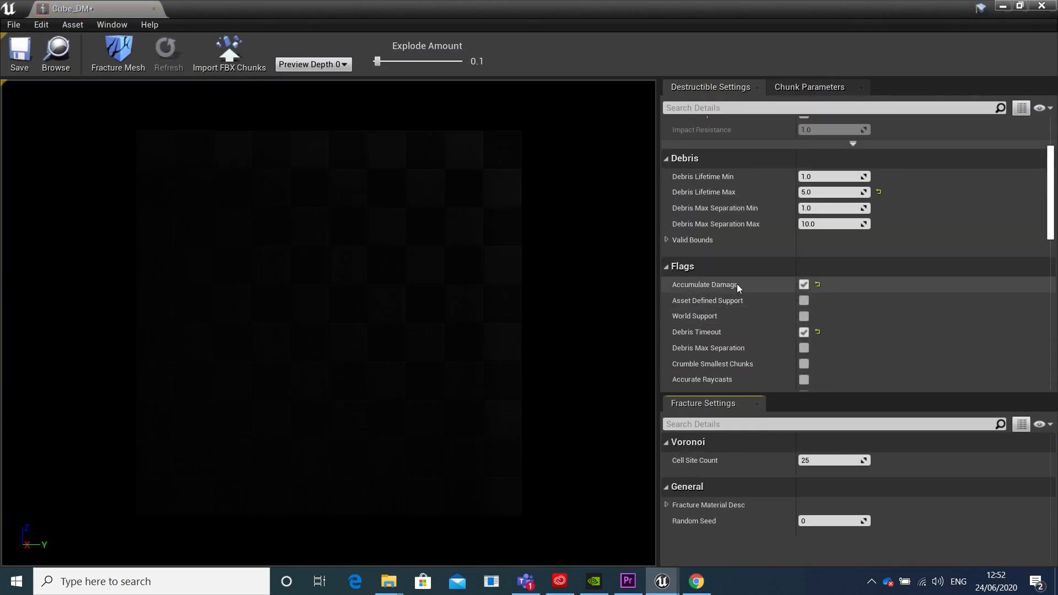
{"action": "scroll", "scroll_direction": "up", "scroll_amount": 3}
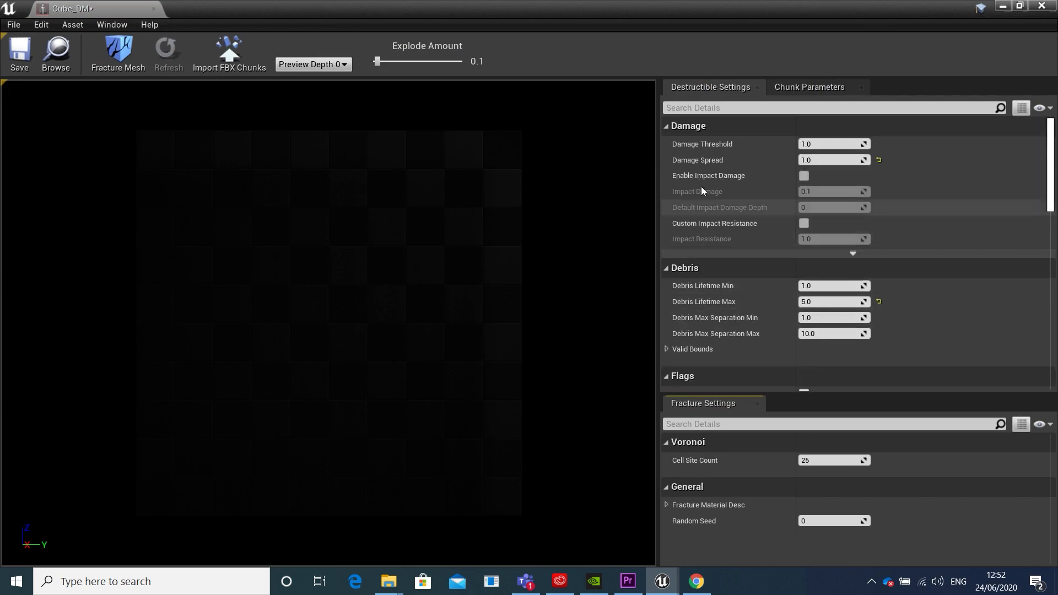
{"action": "mouse_move", "coordinate": [827, 146]}
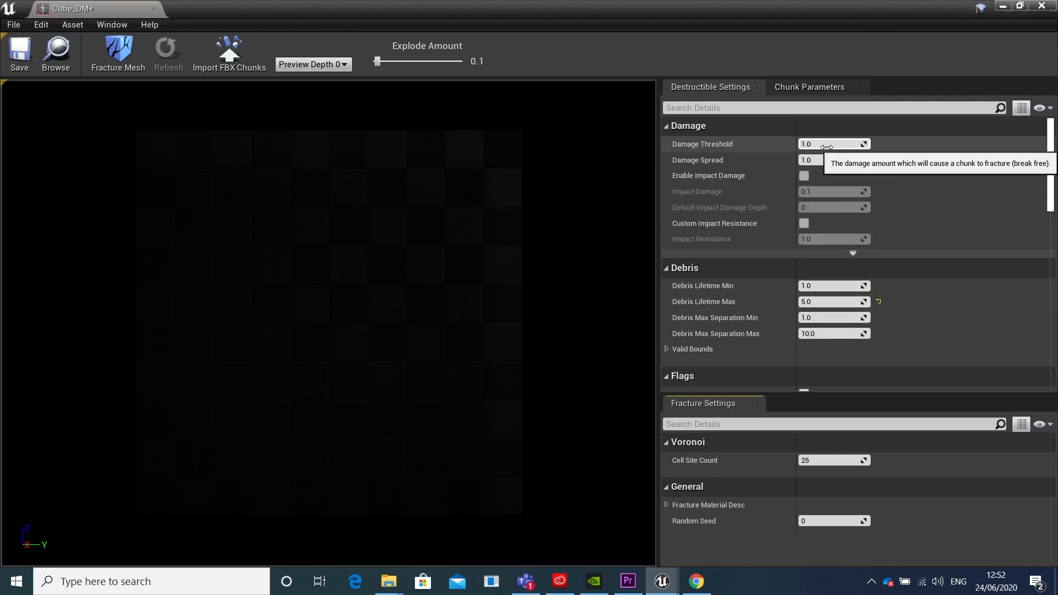
{"action": "left_click", "coordinate": [833, 143]}
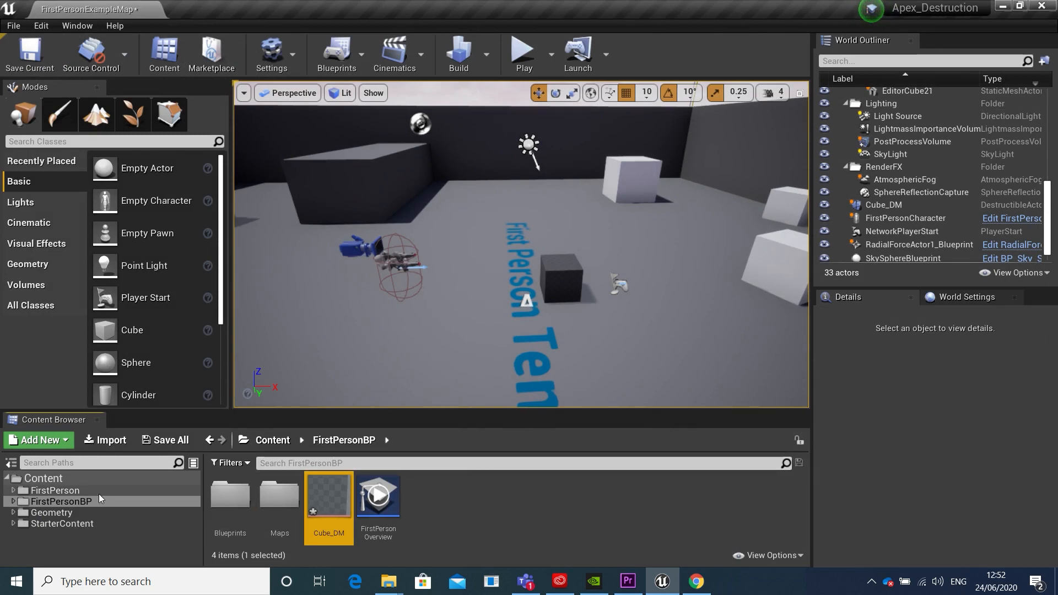
- Open RadialForceActor1_Blueprint from Content and review ForceComponent's impulse and force strength settings
{"action": "left_click", "coordinate": [272, 440]}
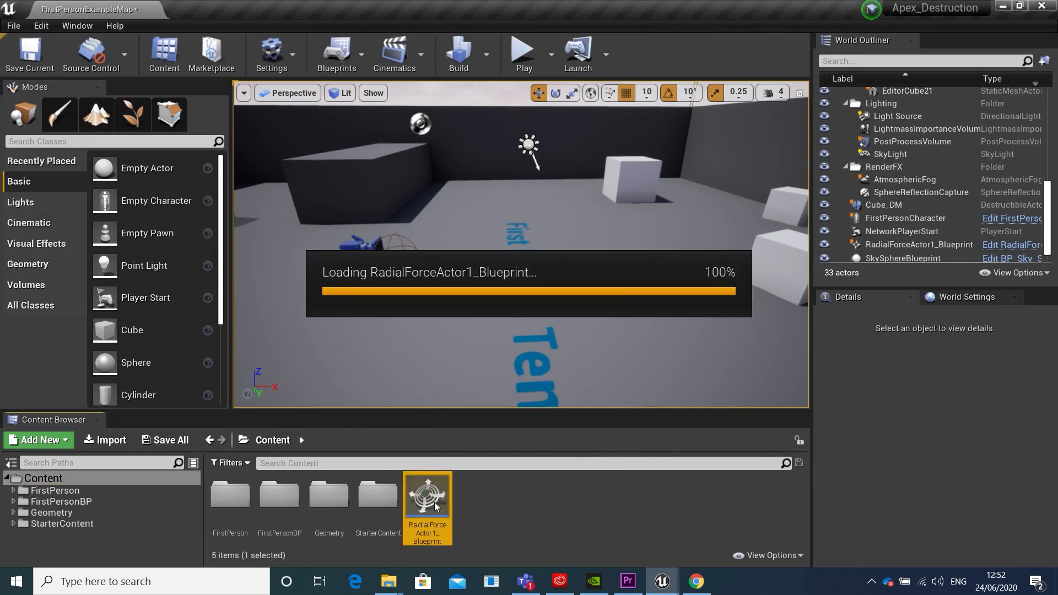
{"action": "double_click", "coordinate": [427, 496]}
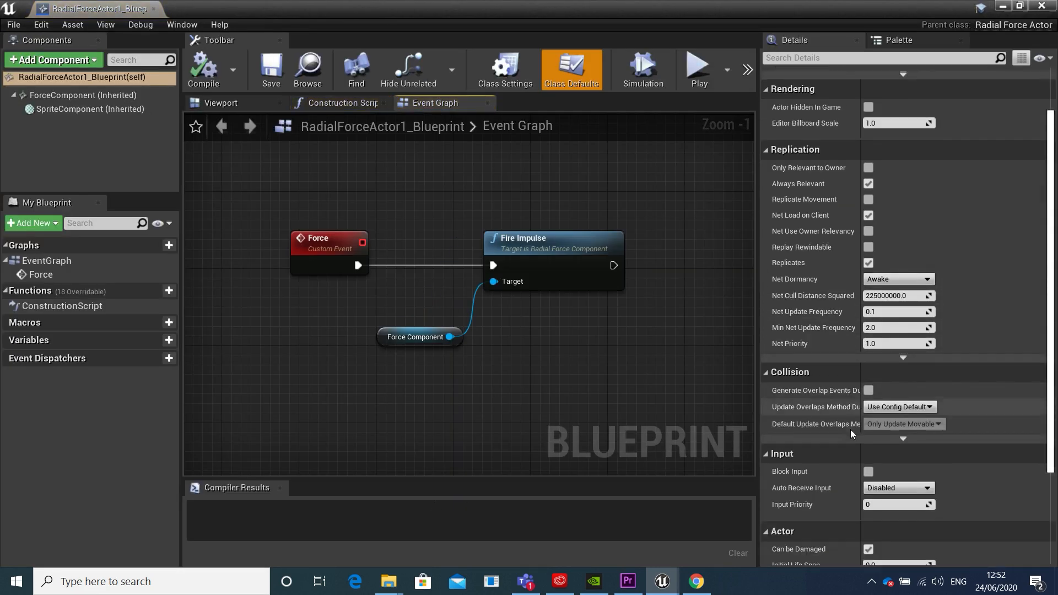
{"action": "scroll", "scroll_direction": "down", "scroll_amount": 3}
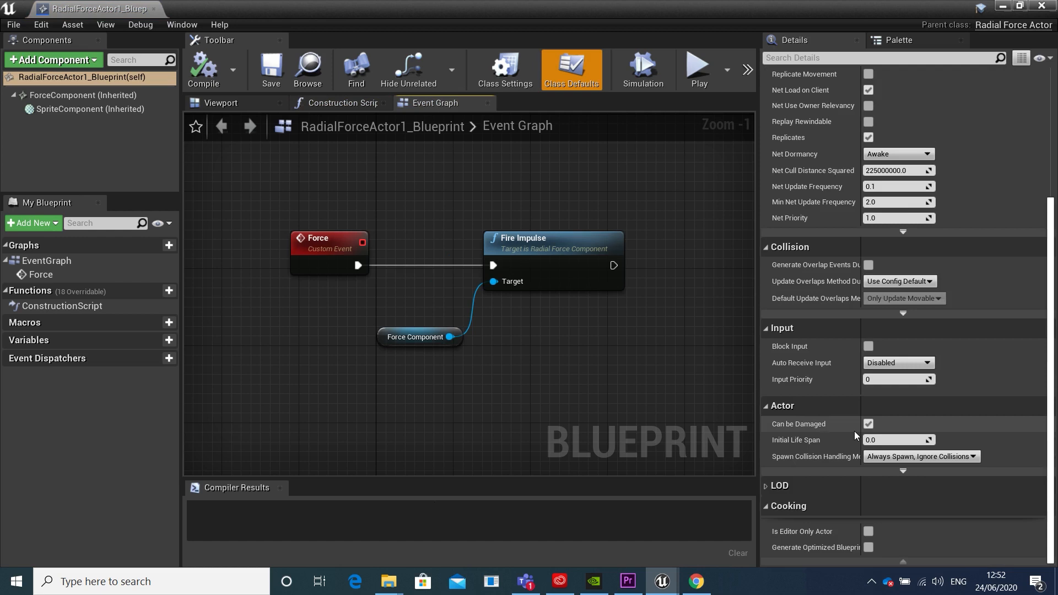
{"action": "left_click", "coordinate": [83, 95]}
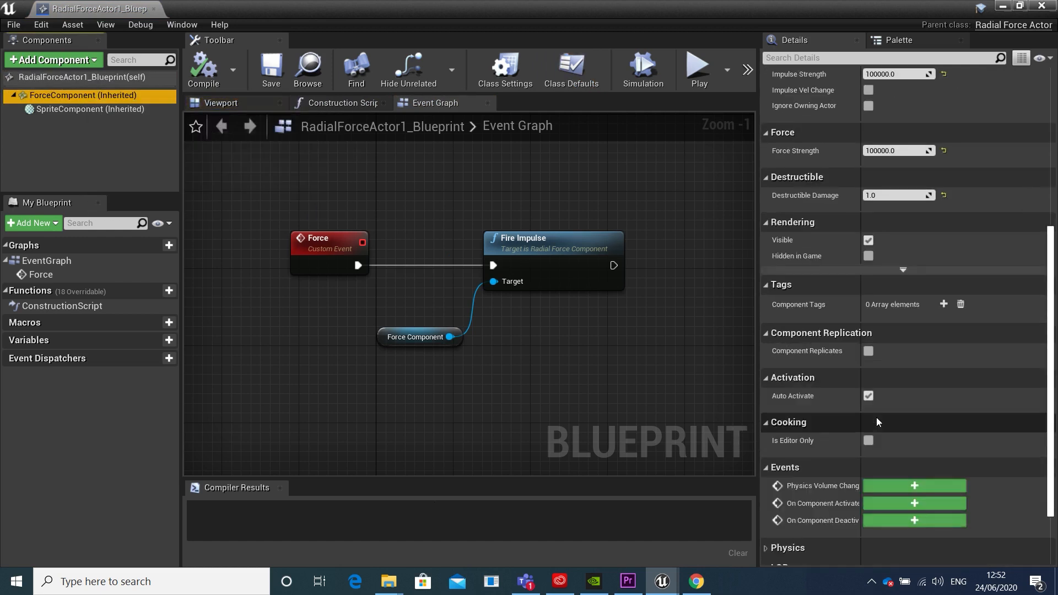
{"action": "scroll", "scroll_direction": "up", "scroll_amount": 3}
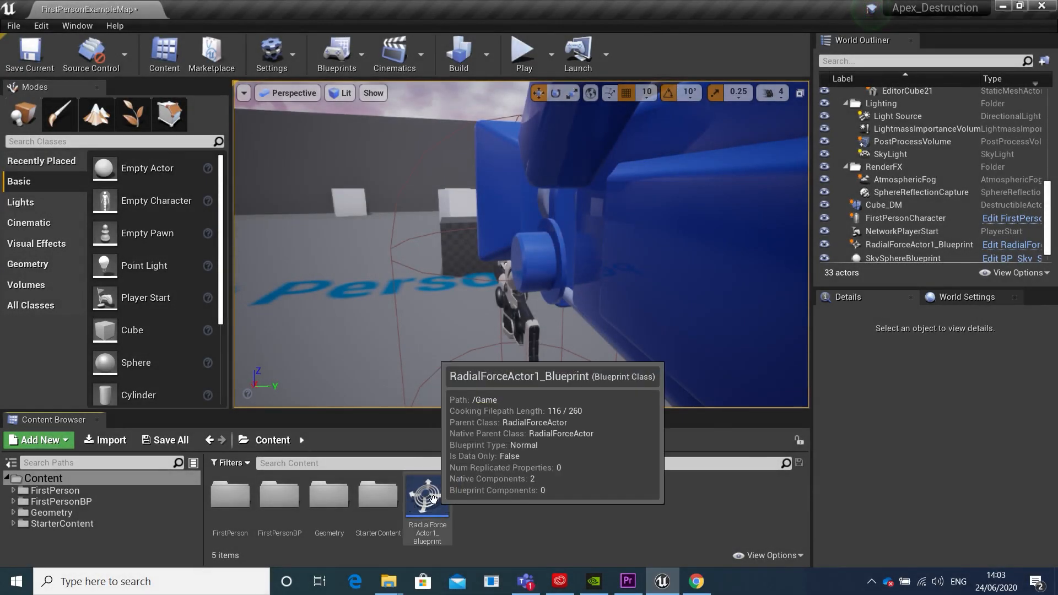
- Set ForceComponent's Force Strength to 1000 in RadialForceActor1_Blueprint and recompile
{"action": "double_click", "coordinate": [427, 497]}
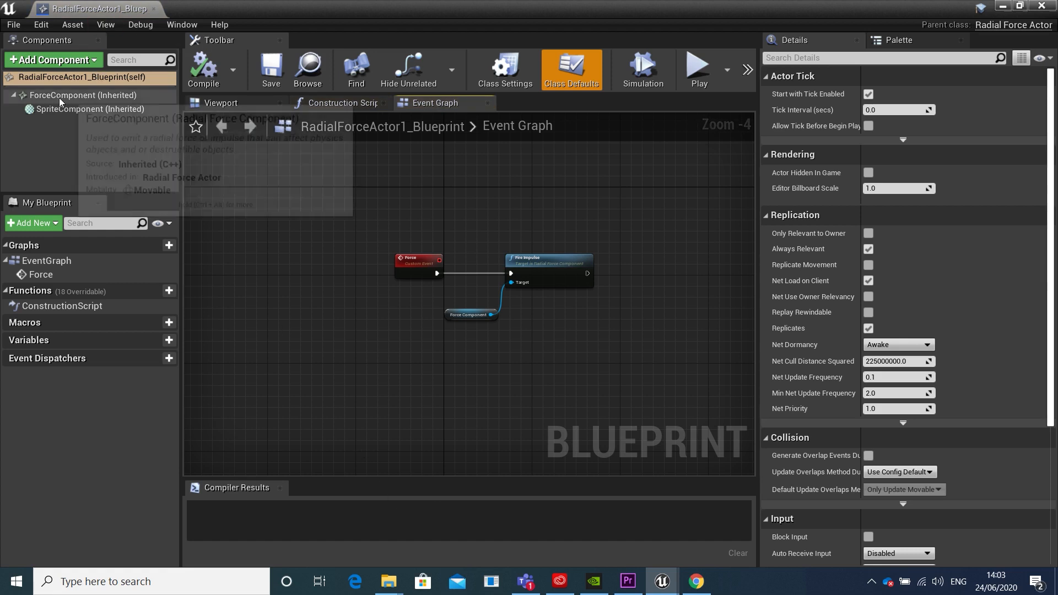
{"action": "left_click", "coordinate": [82, 95]}
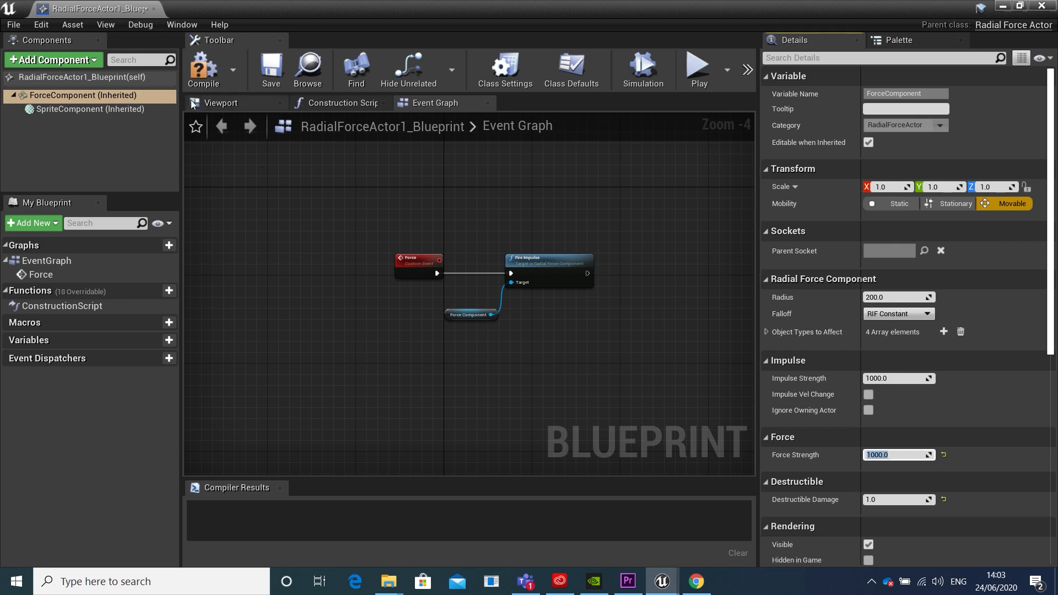
{"action": "left_click", "coordinate": [202, 67]}
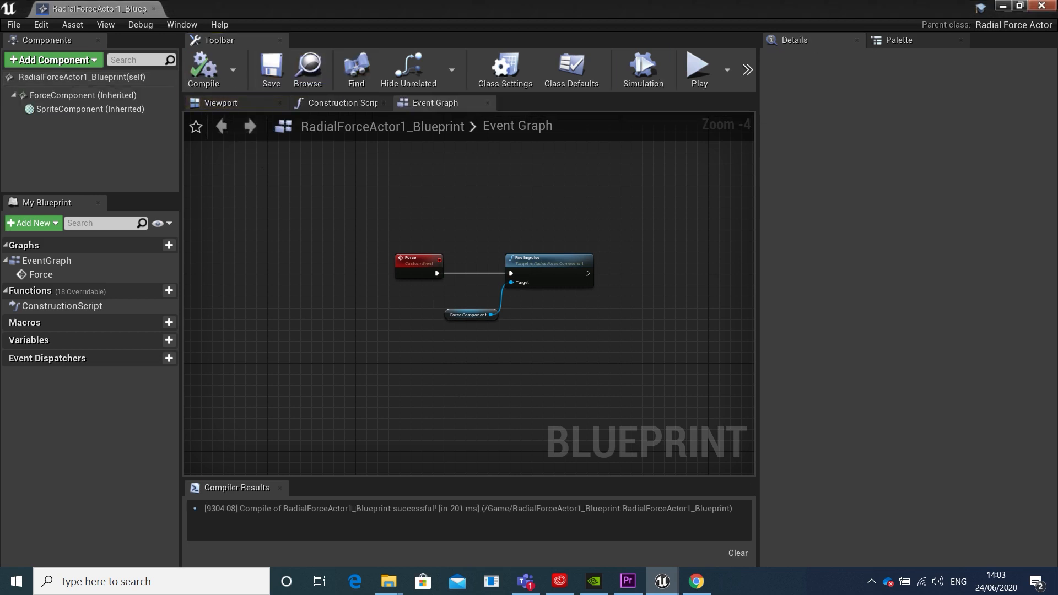